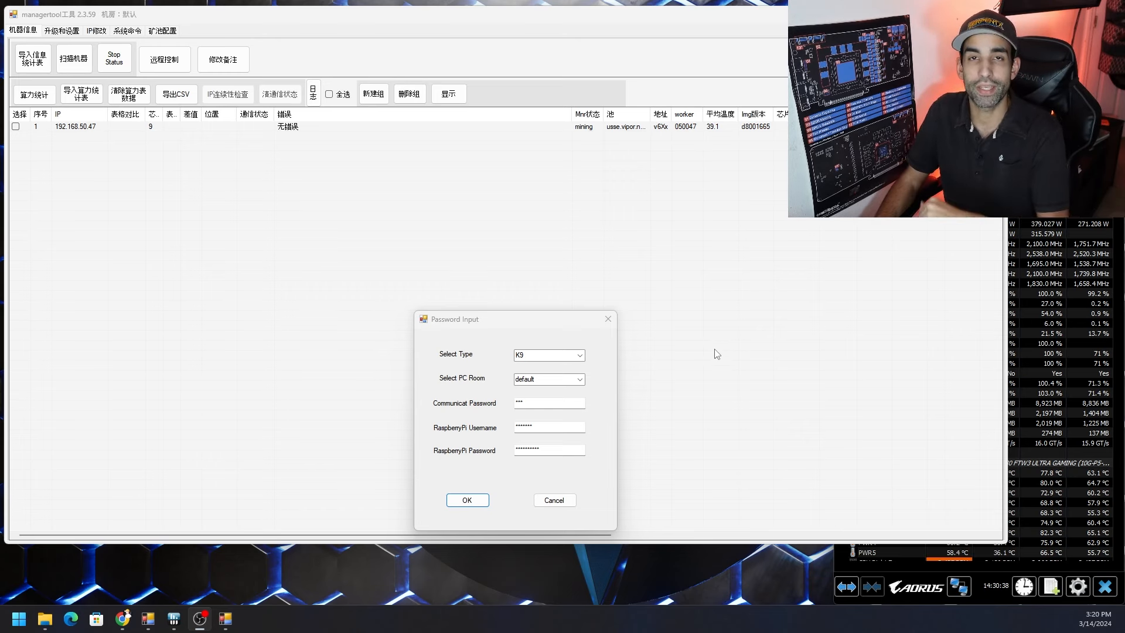
{"action": "mouse_move", "coordinate": [604, 348]}
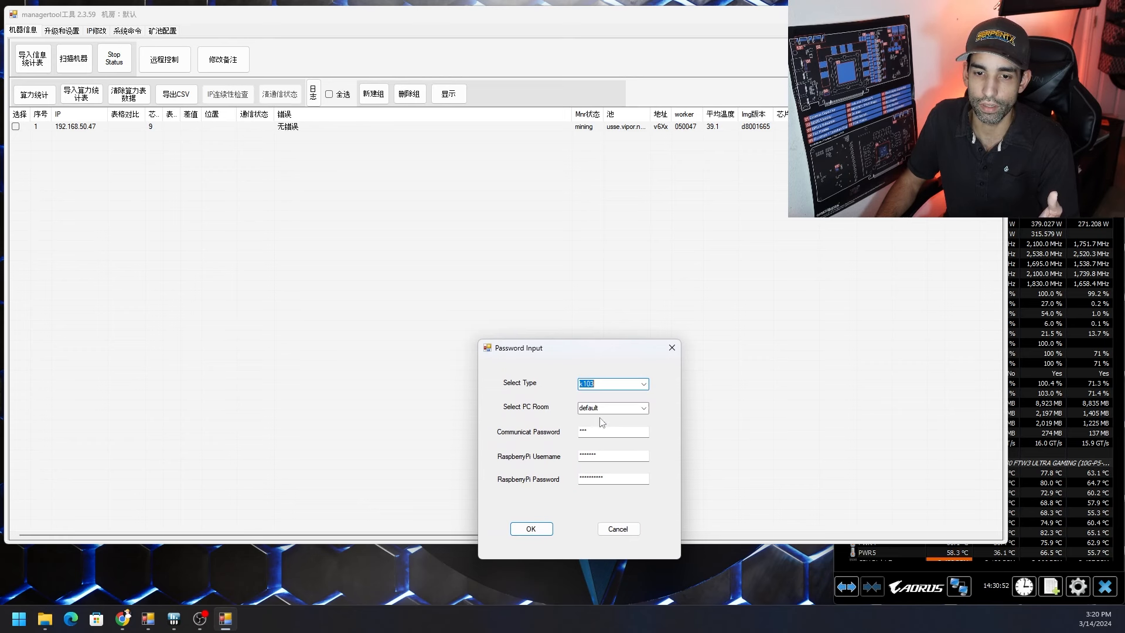
{"action": "mouse_move", "coordinate": [657, 490]}
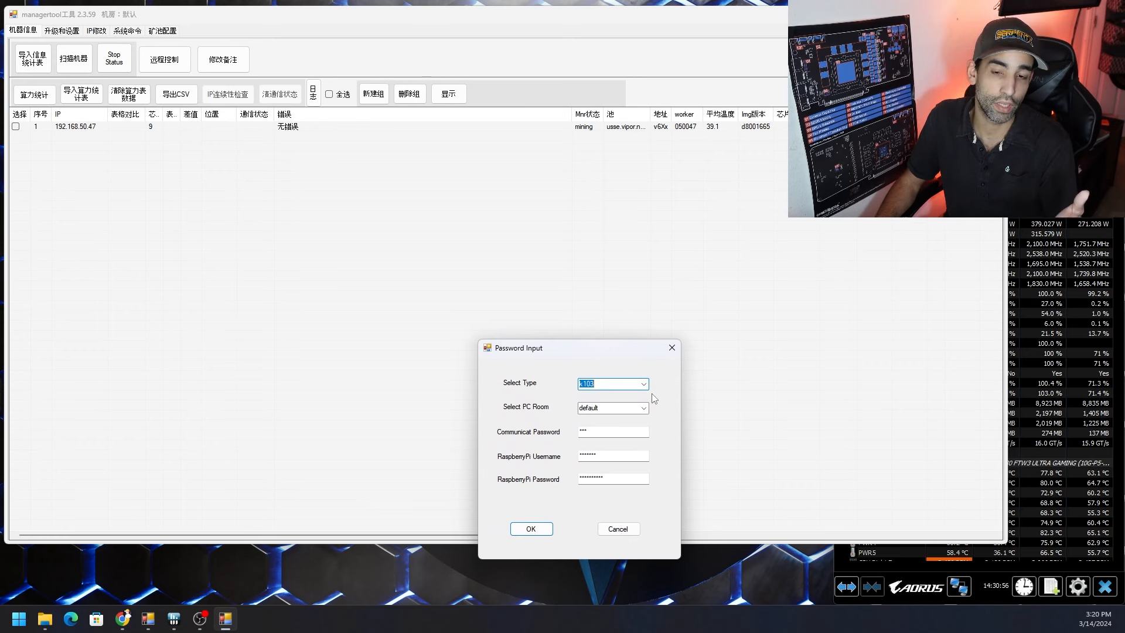
Confirm the K10 machine type at the password prompt to open the English tool window.
{"action": "left_click", "coordinate": [530, 529]}
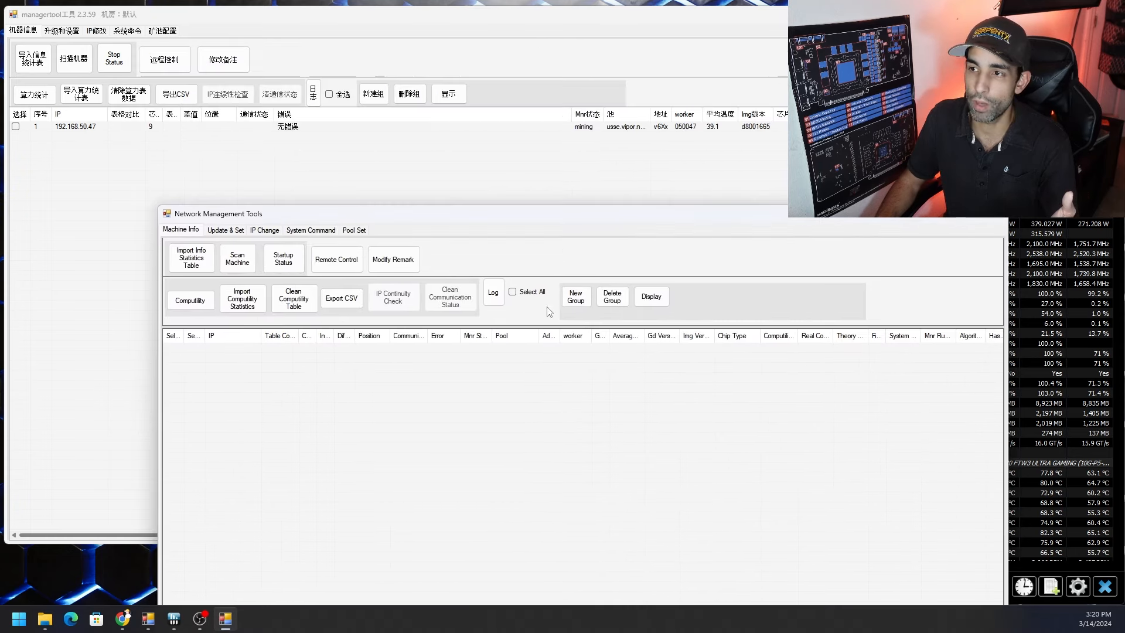
{"action": "mouse_move", "coordinate": [129, 183]}
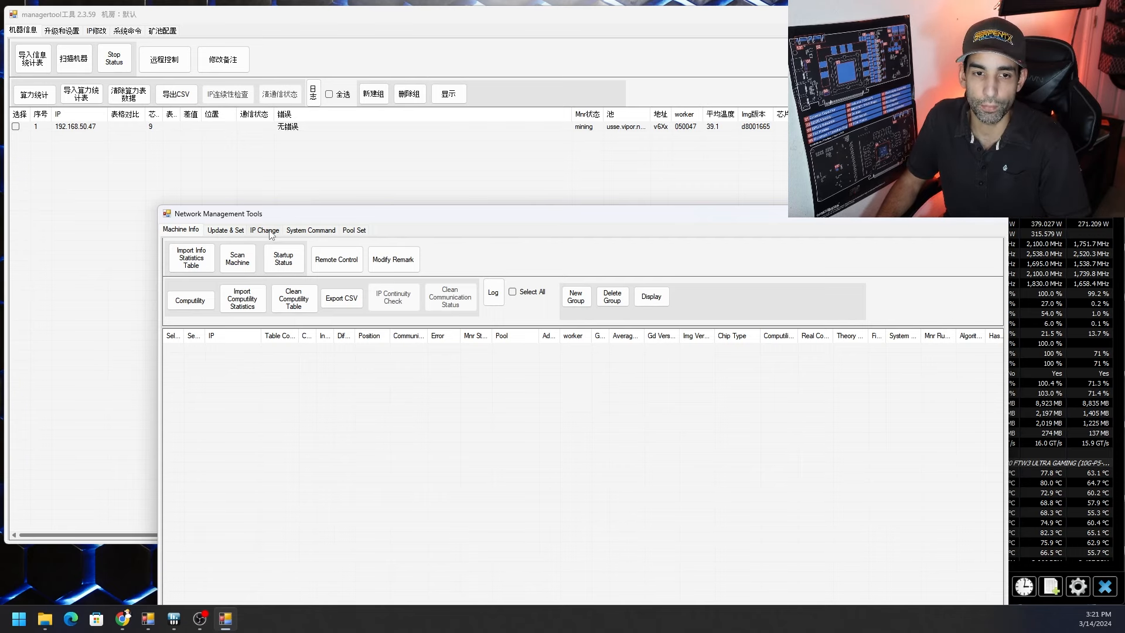
Change the IP Change page's gateway address to 192.168.50.1.
{"action": "left_click", "coordinate": [264, 230]}
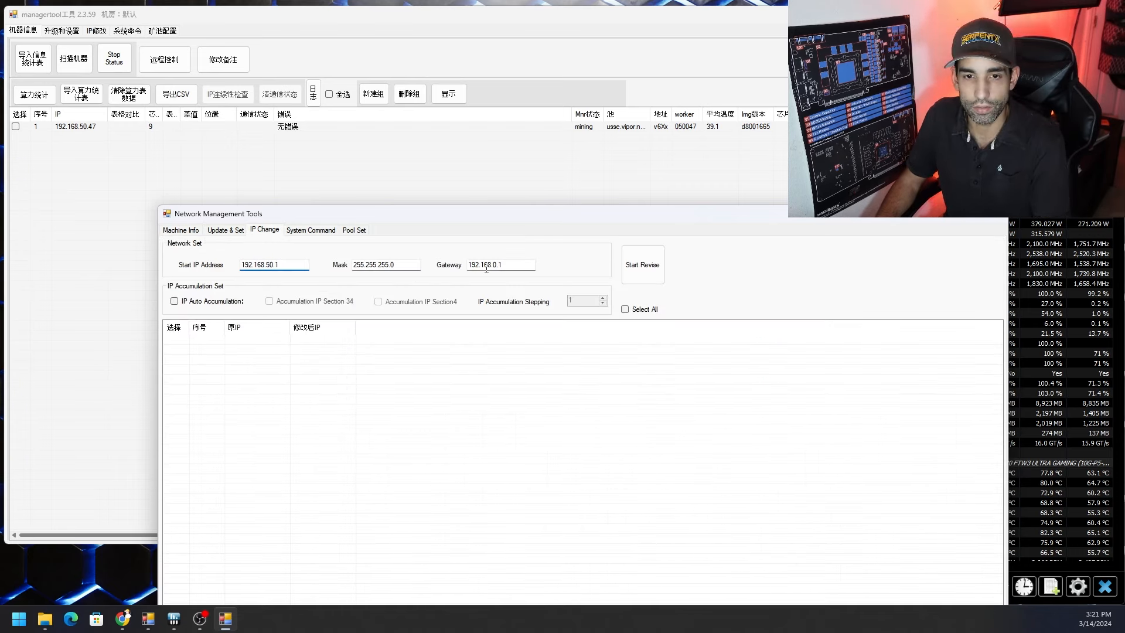
{"action": "left_click", "coordinate": [495, 265]}
{"action": "type", "text": "5"}
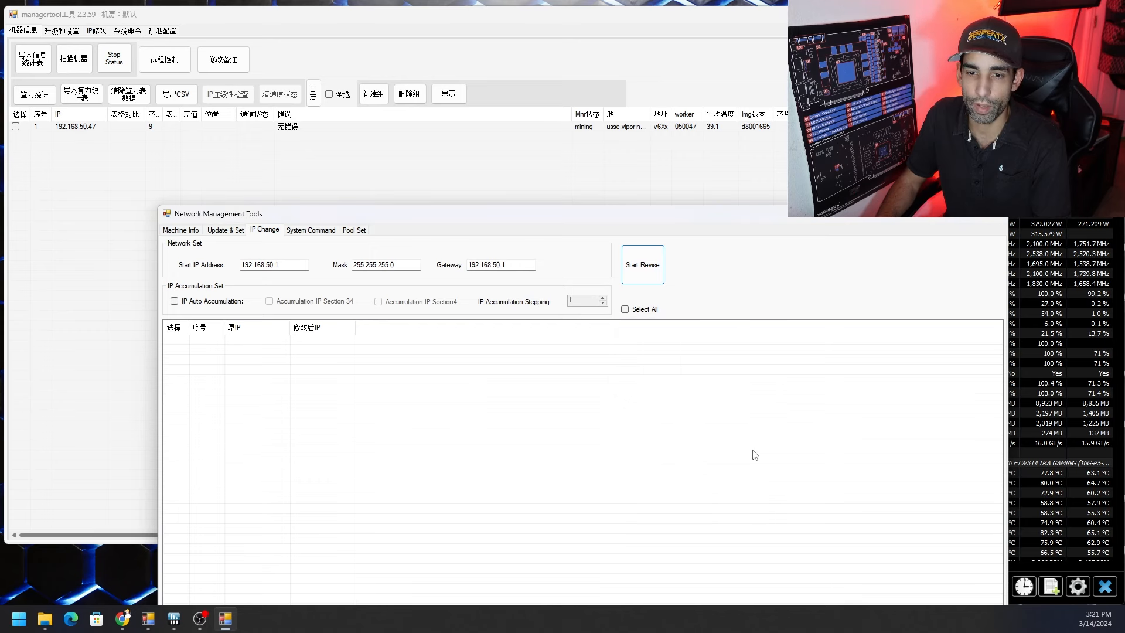
Scan for miners, tick 192.168.50.47 and display its startup status.
{"action": "left_click", "coordinate": [179, 230]}
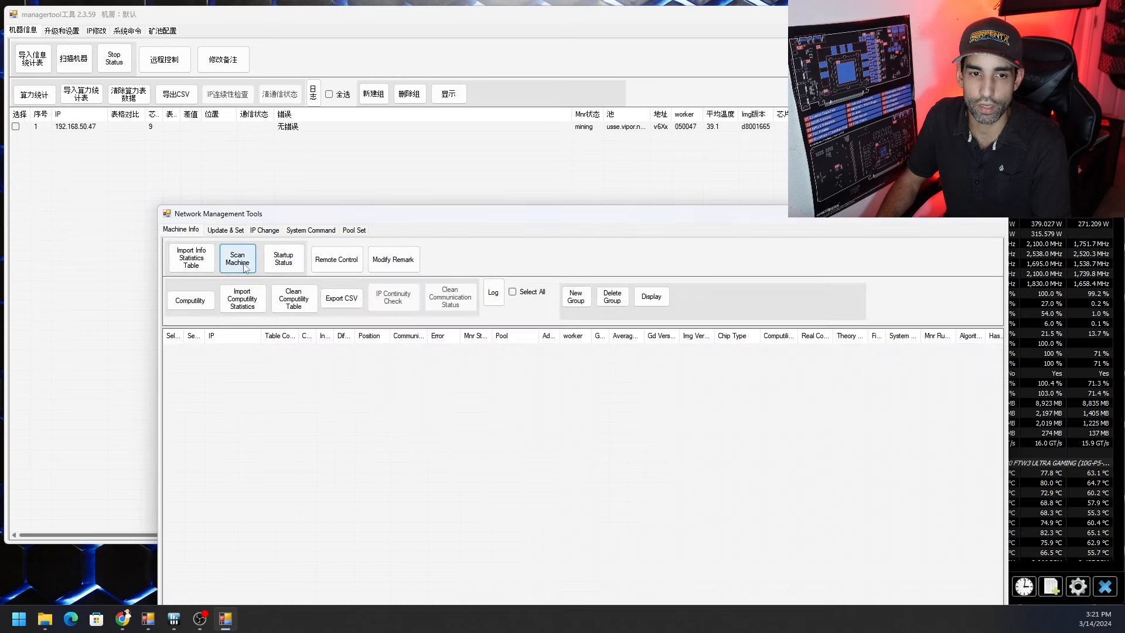
{"action": "left_click", "coordinate": [237, 258]}
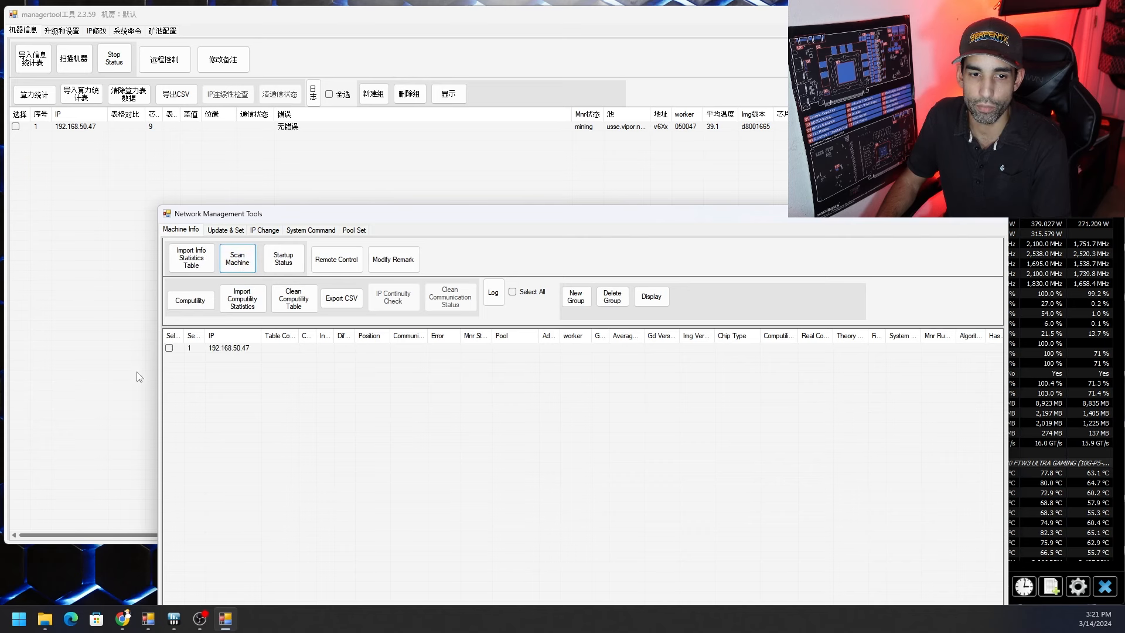
{"action": "left_click", "coordinate": [170, 347]}
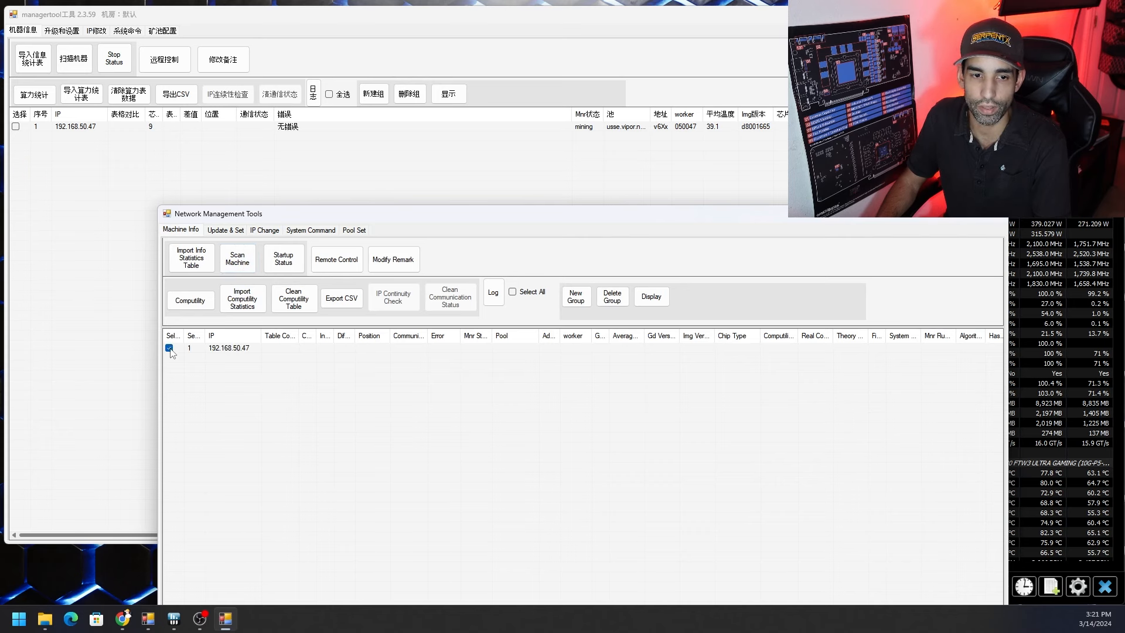
{"action": "left_click", "coordinate": [282, 258]}
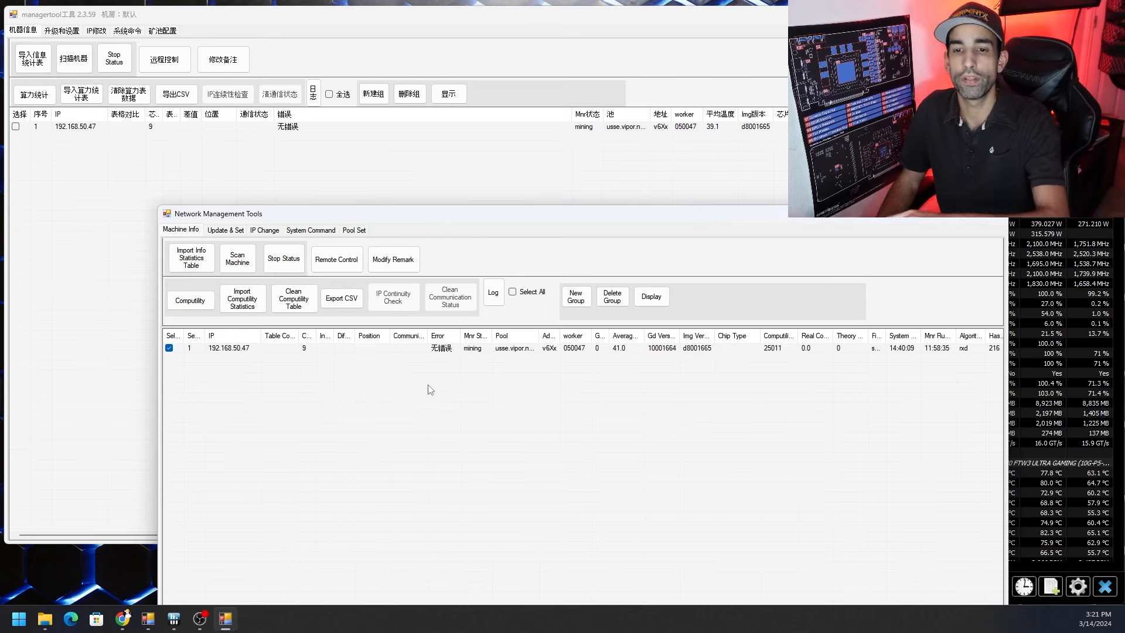
{"action": "mouse_move", "coordinate": [534, 189]}
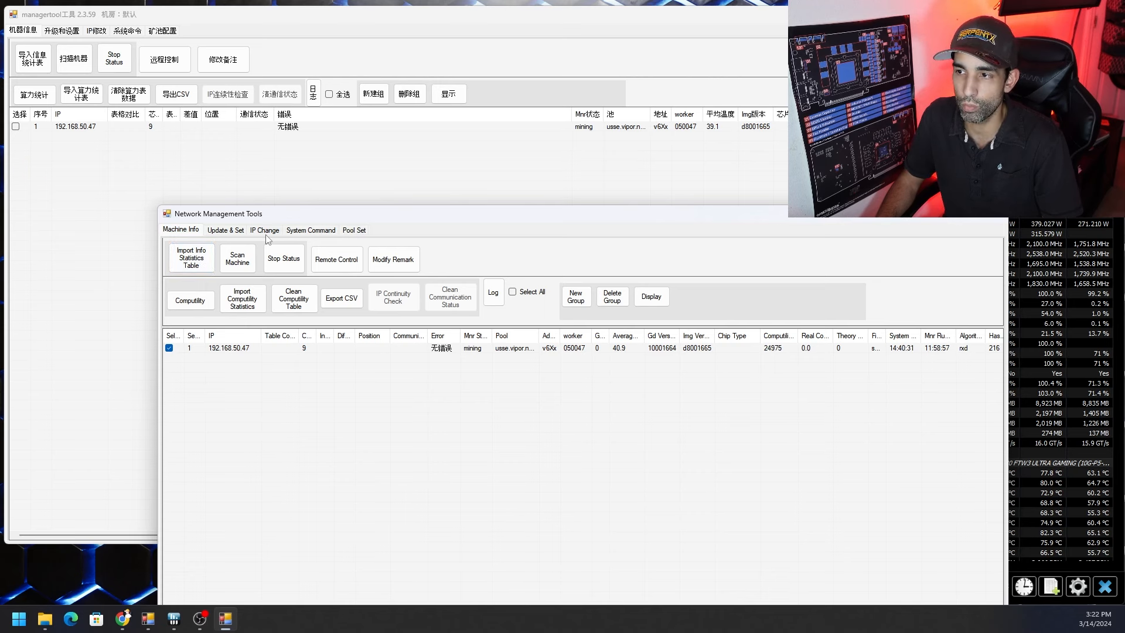
{"action": "mouse_move", "coordinate": [563, 258]}
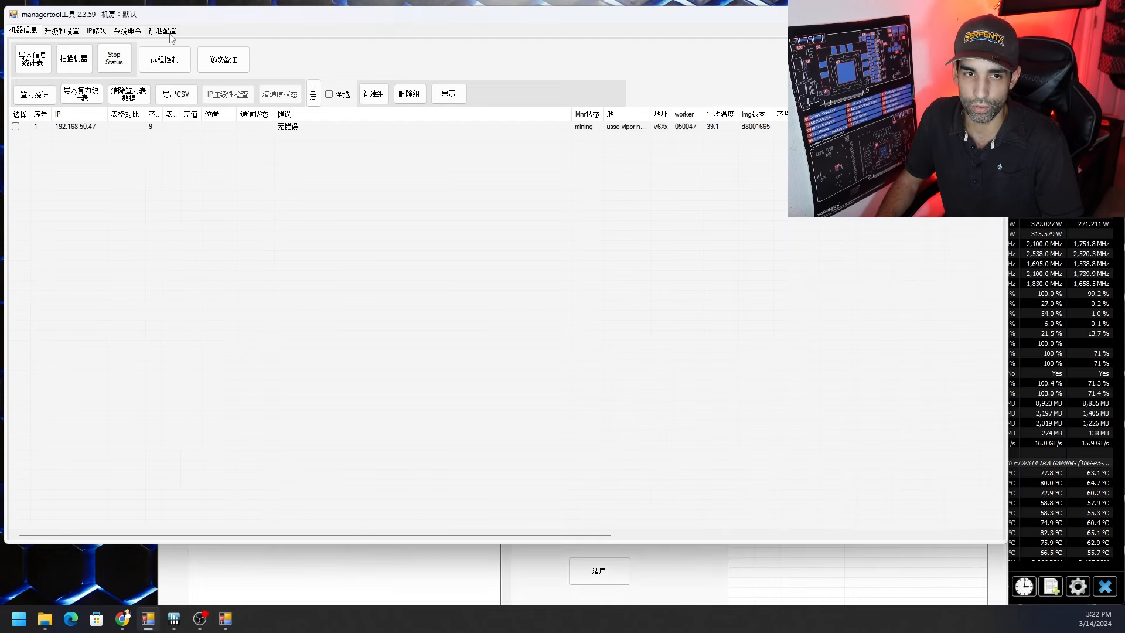
Open the Pool Set page and keep nxd selected as the algorithm.
{"action": "left_click", "coordinate": [161, 30]}
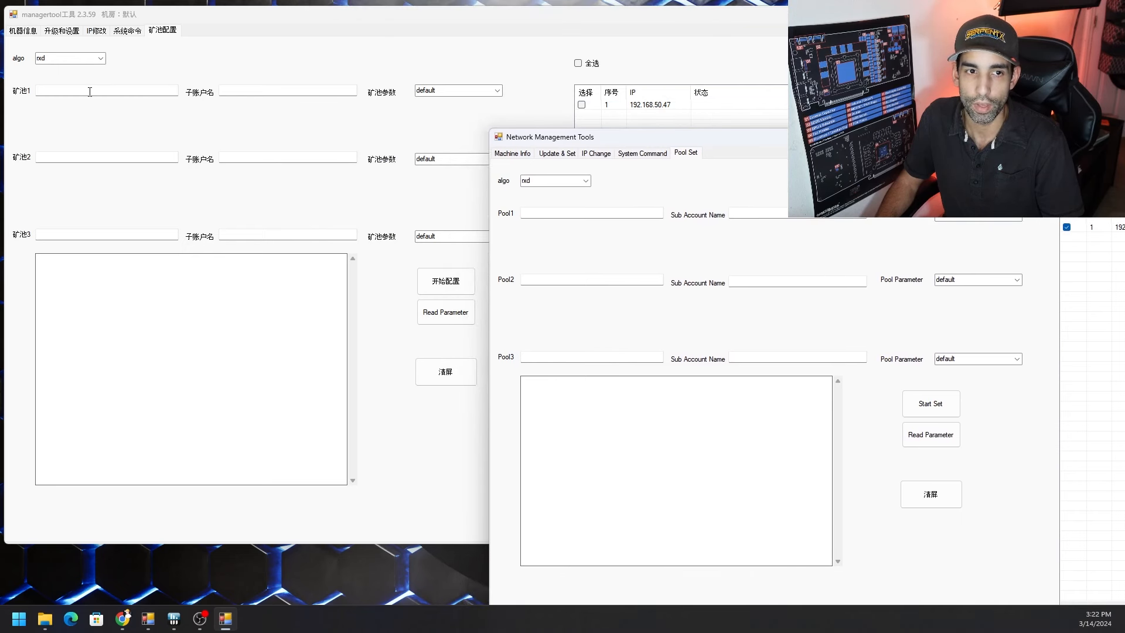
{"action": "mouse_move", "coordinate": [41, 179]}
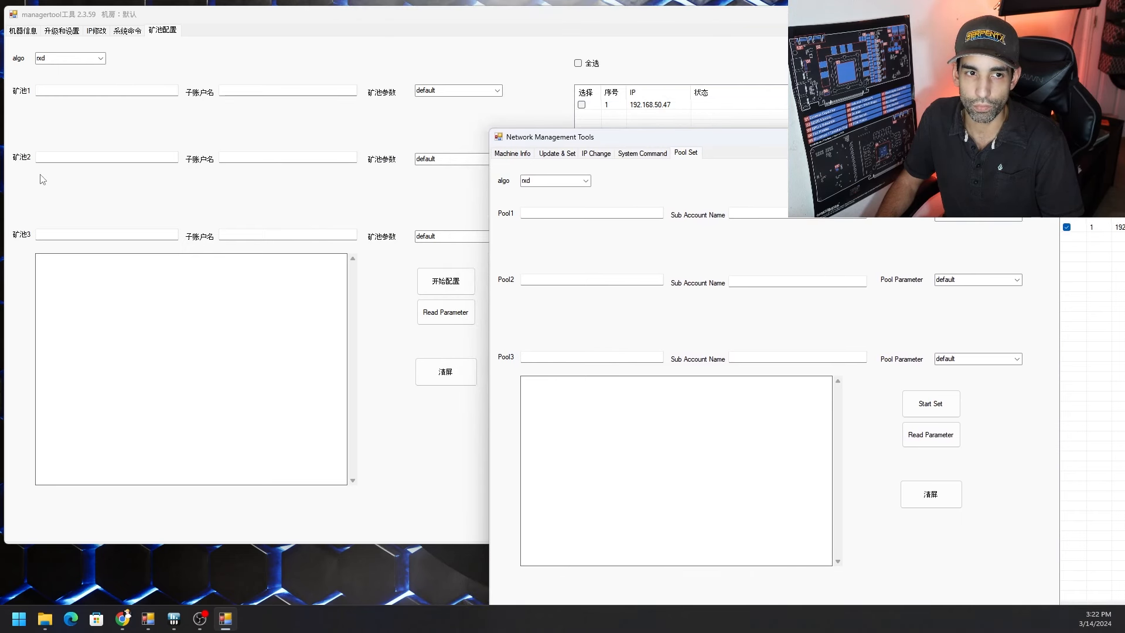
{"action": "mouse_move", "coordinate": [43, 230]}
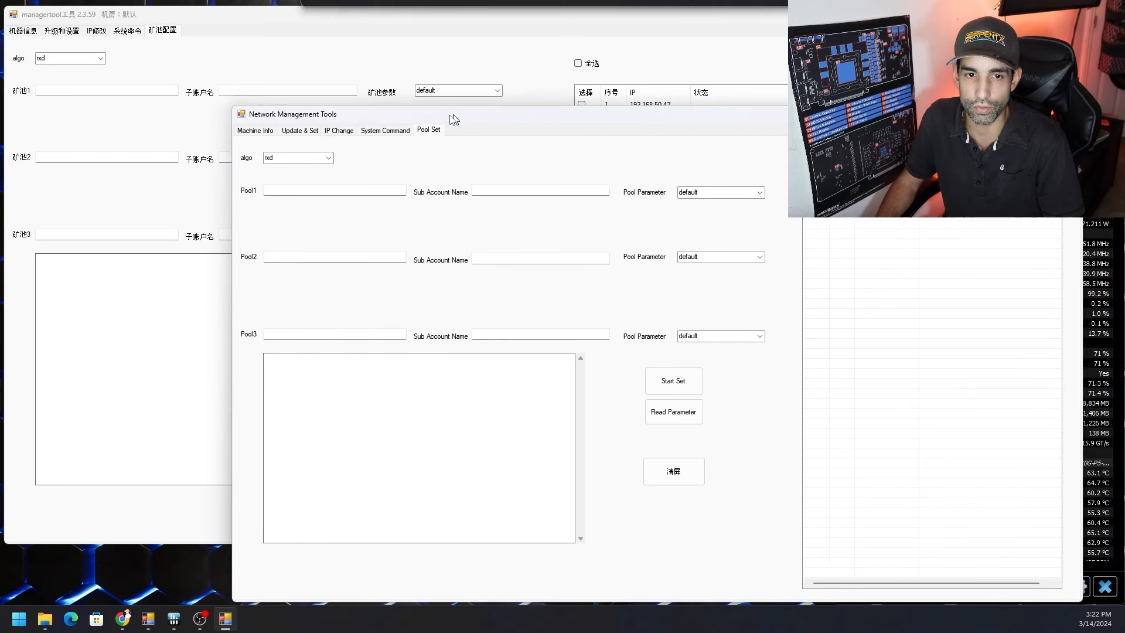
{"action": "left_click", "coordinate": [308, 158]}
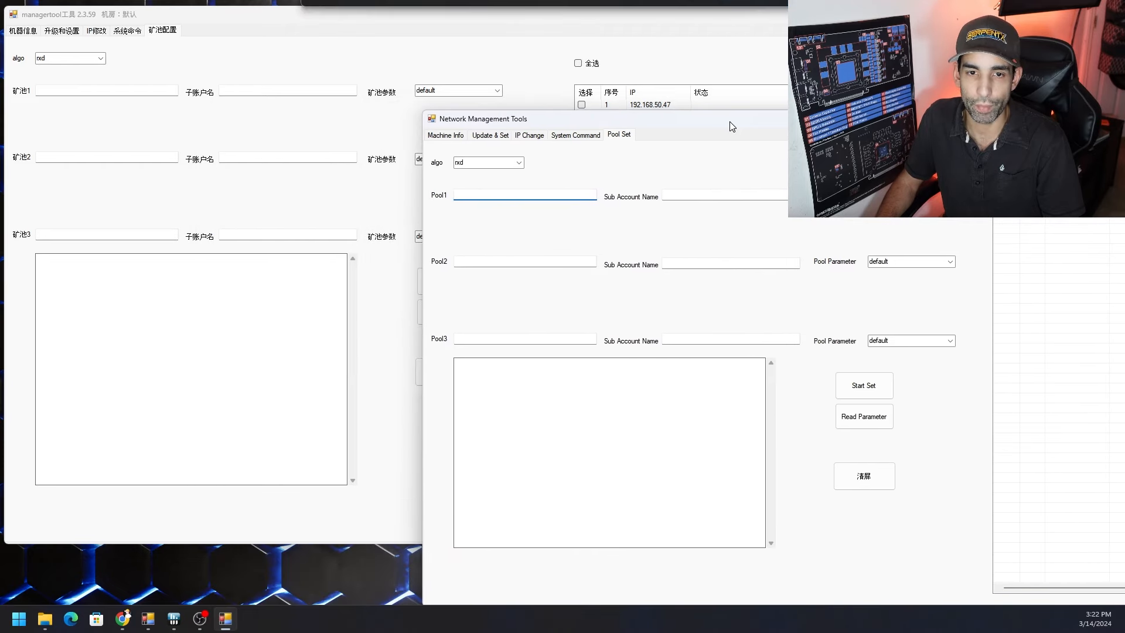
{"action": "left_click", "coordinate": [518, 162]}
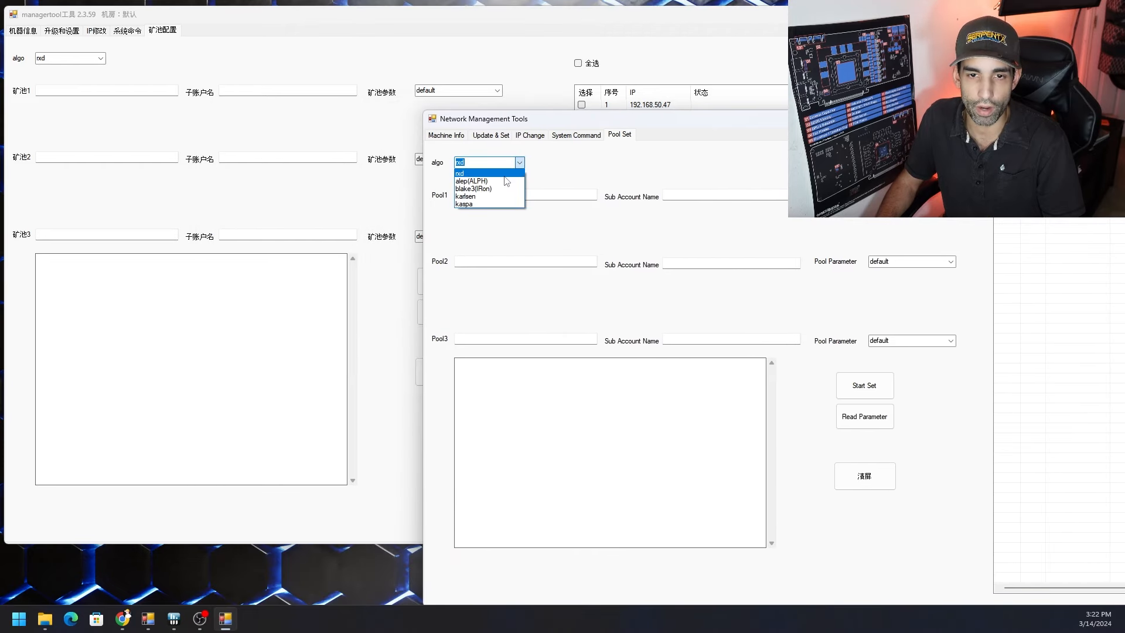
{"action": "left_click", "coordinate": [458, 173]}
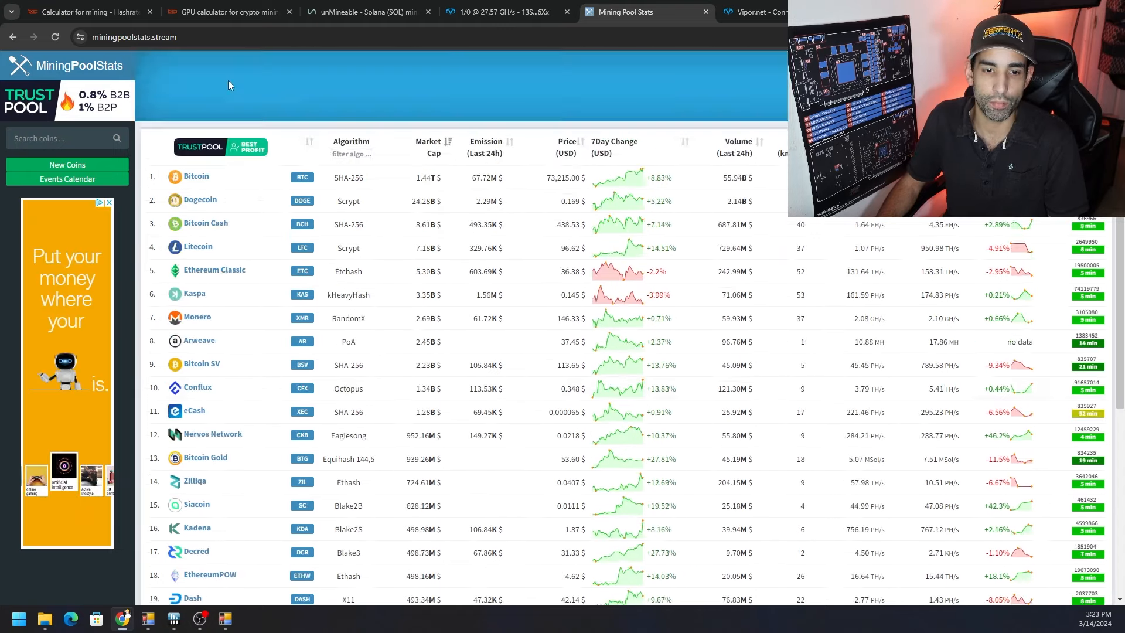
Search MiningPoolStats for 'radiant' to view its pools, then go to Vipor.net.
{"action": "left_click", "coordinate": [64, 137]}
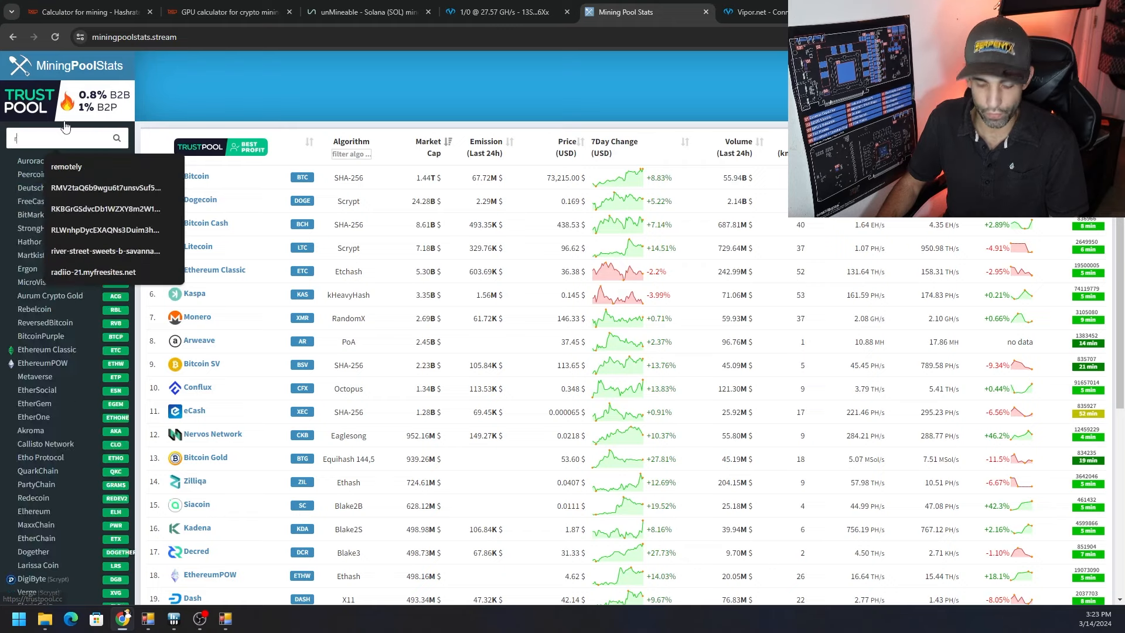
{"action": "type", "text": "radiant"}
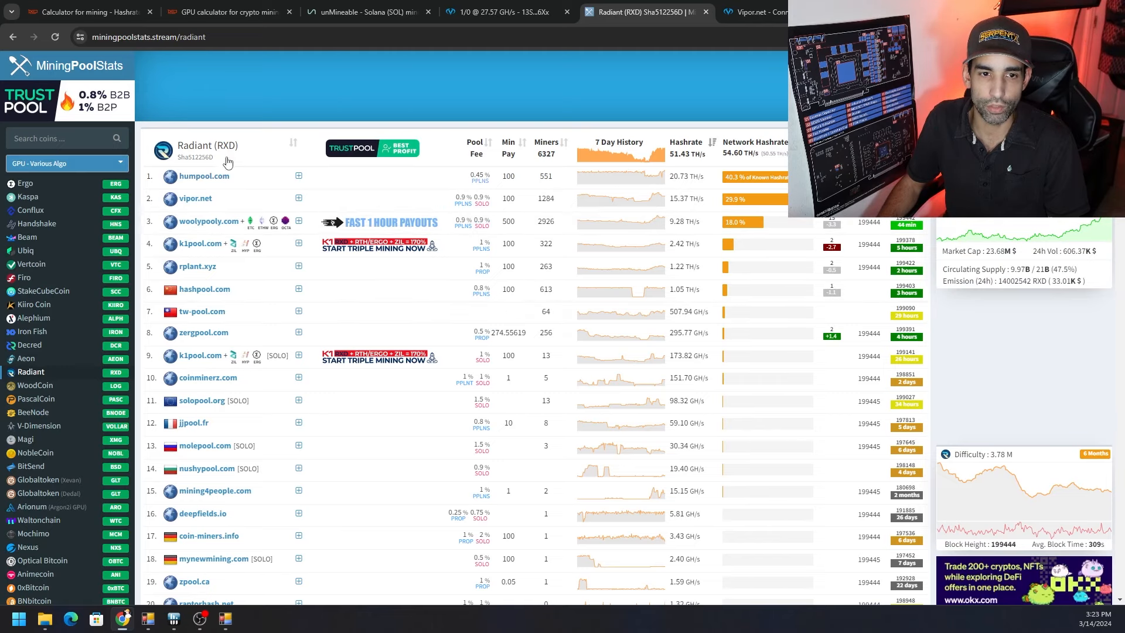
{"action": "left_click", "coordinate": [743, 12]}
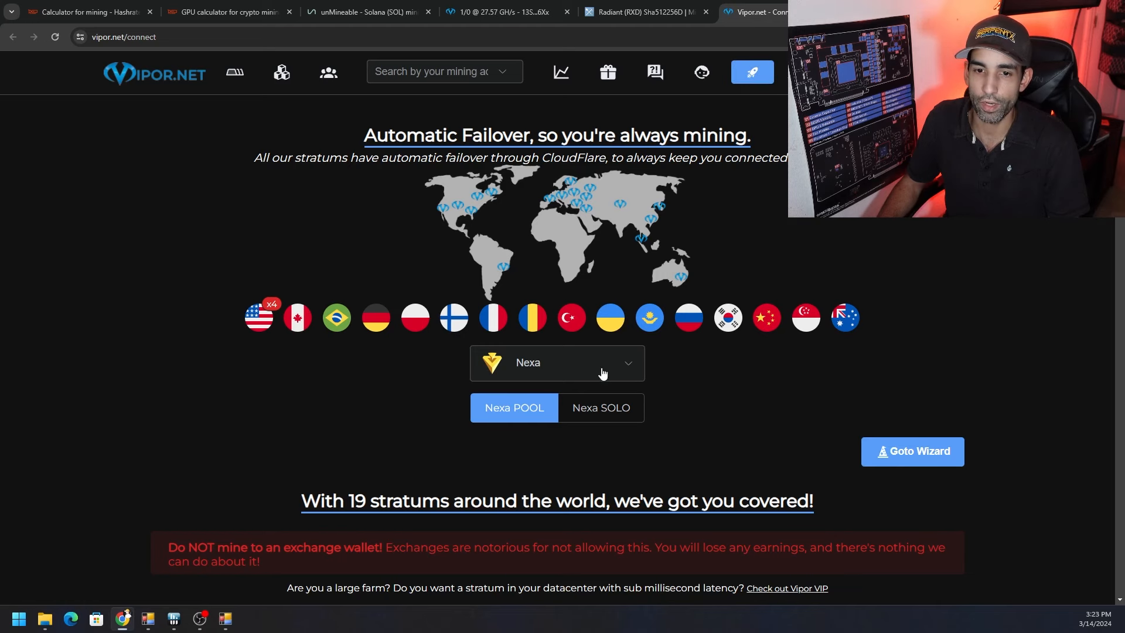
Choose Radiant, expand the Georgia server and copy stratum+tcp://usse.vipor.net:5067.
{"action": "left_click", "coordinate": [556, 362]}
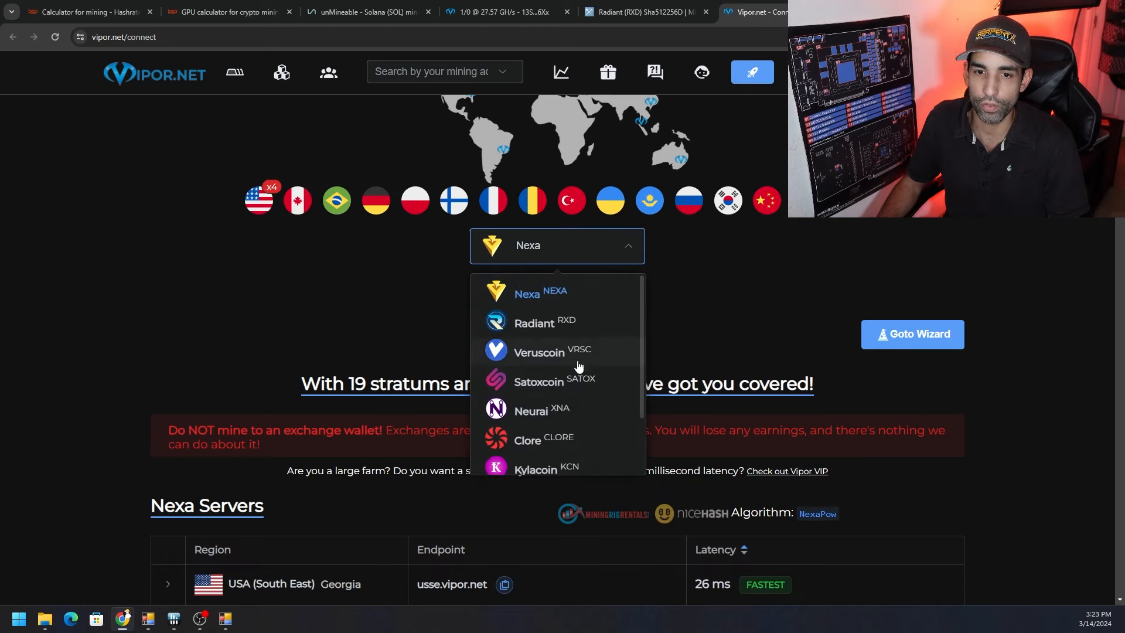
{"action": "left_click", "coordinate": [535, 322]}
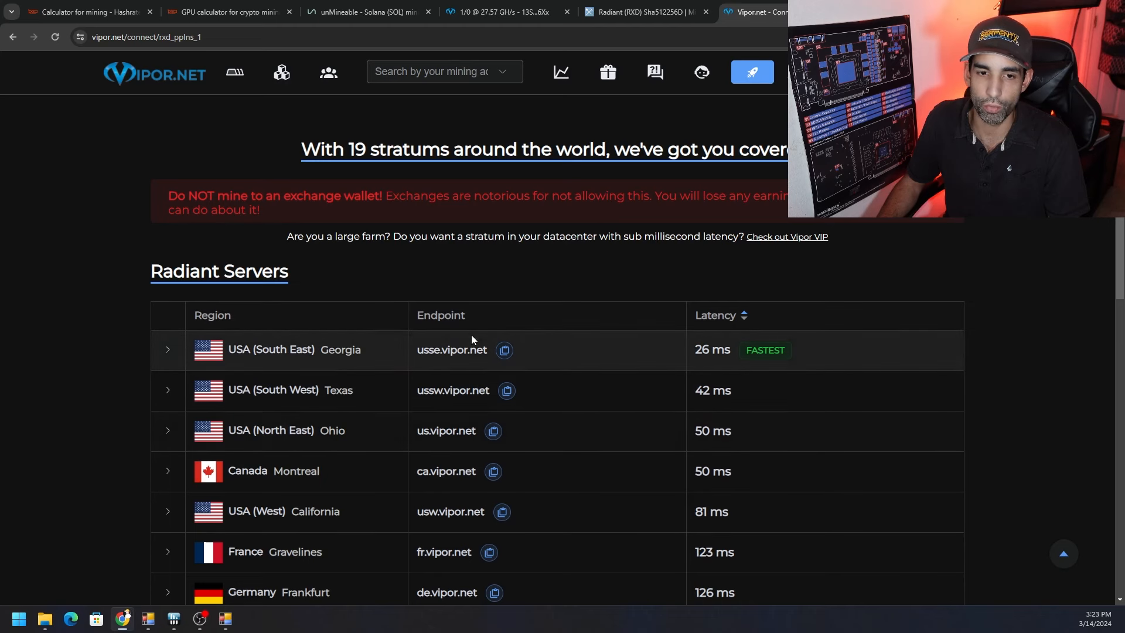
{"action": "scroll", "scroll_direction": "down", "scroll_amount": 3}
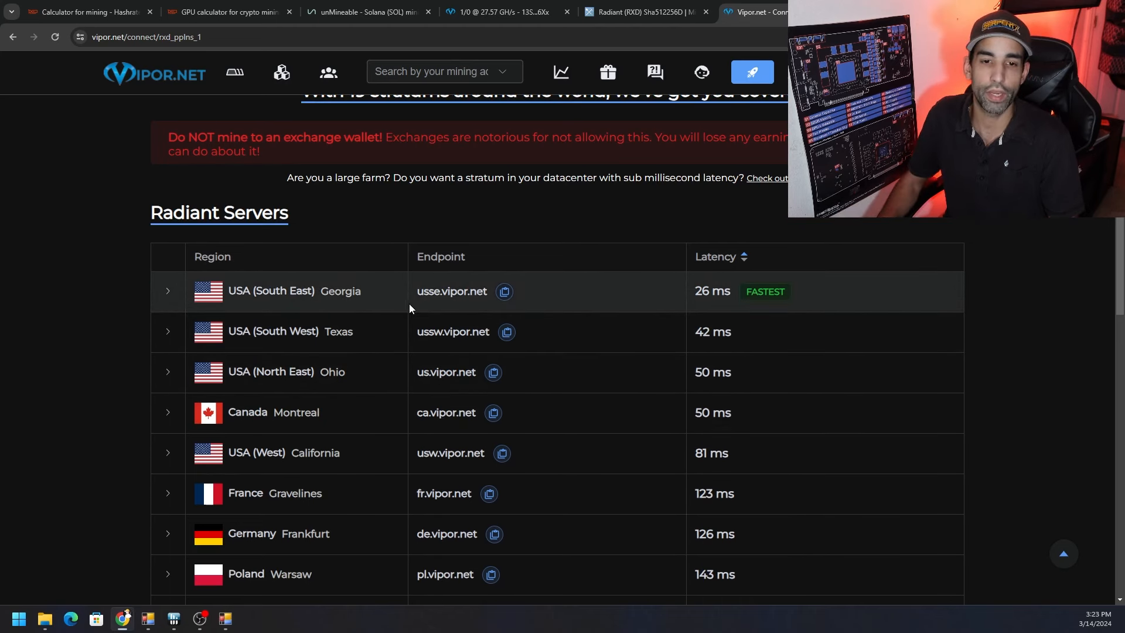
{"action": "left_click", "coordinate": [168, 291]}
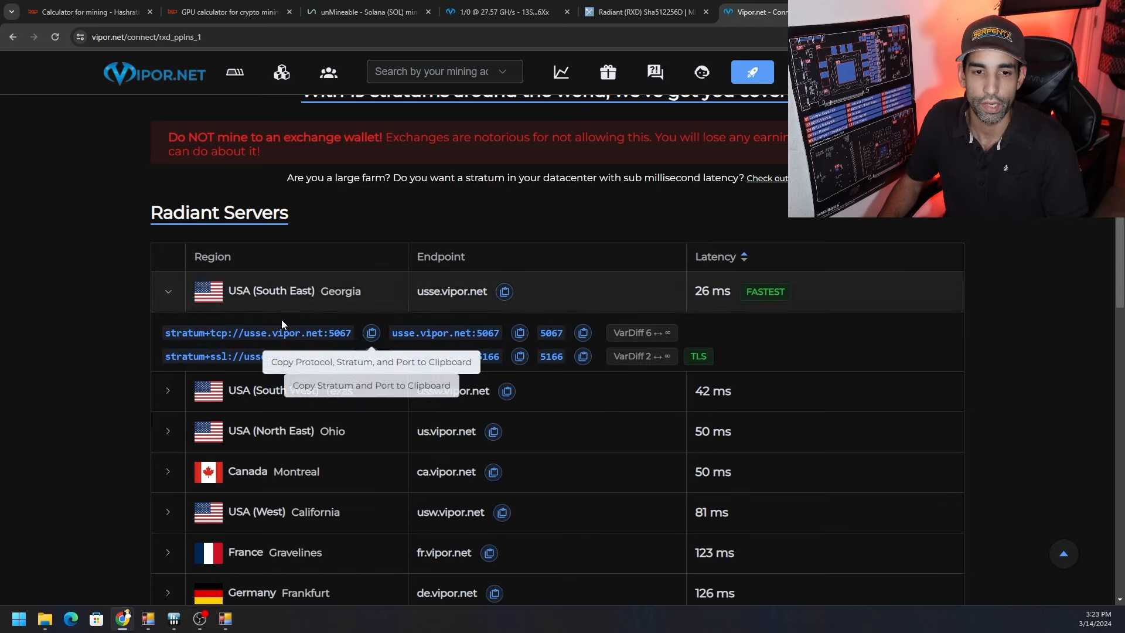
{"action": "mouse_move", "coordinate": [361, 345]}
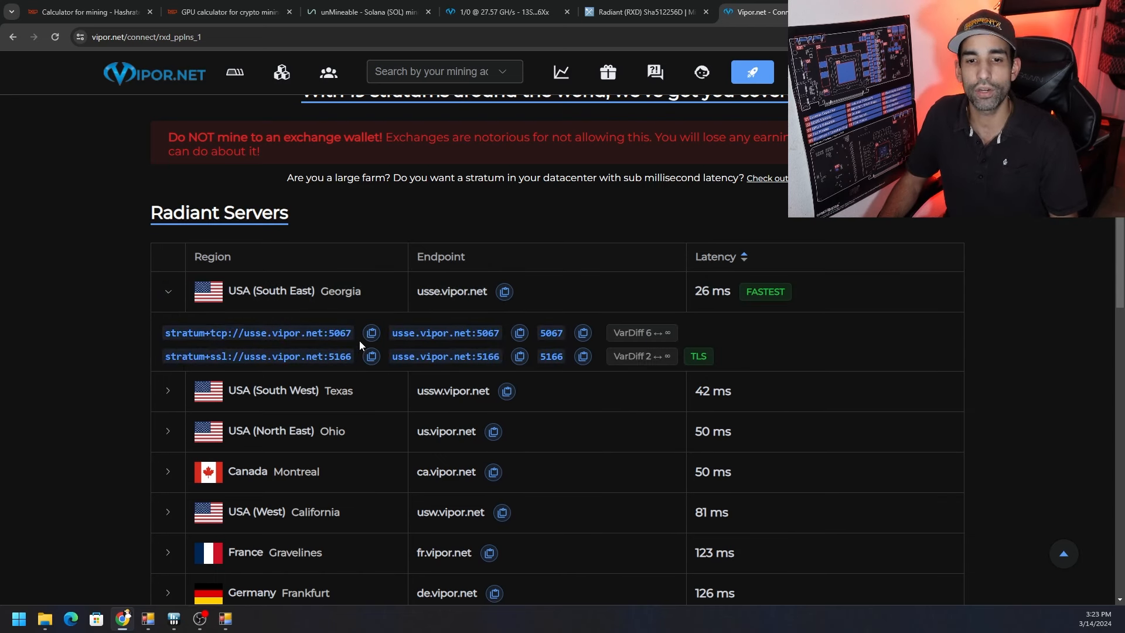
{"action": "left_click", "coordinate": [371, 333]}
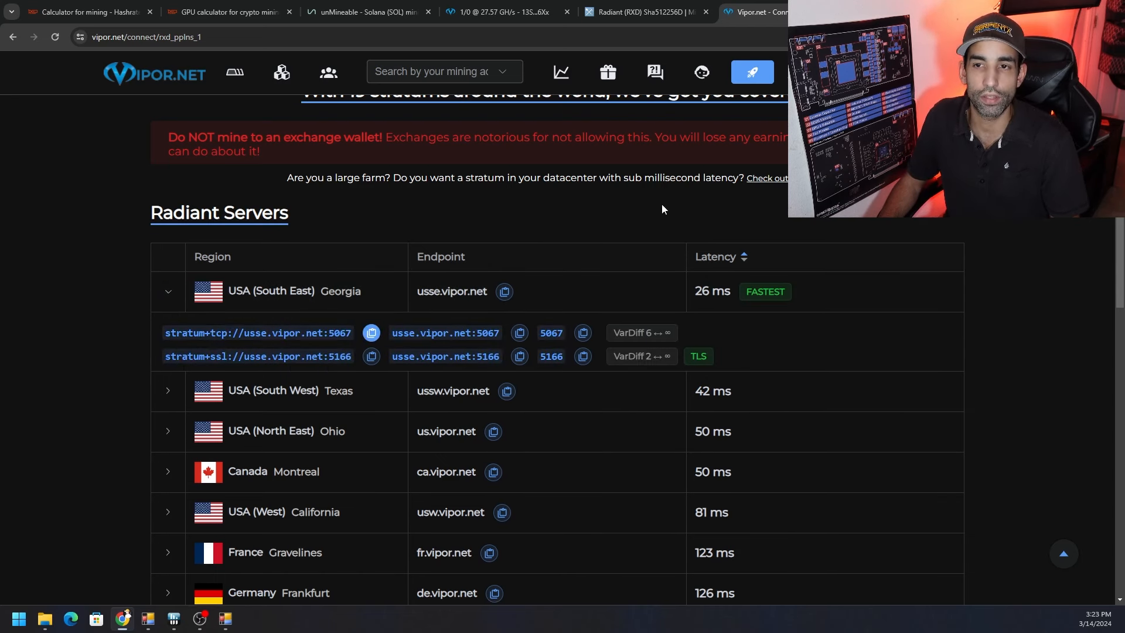
Enter stratum+tcp://usse.vipor.net:5067 as the Pool1 address in the pool settings.
{"action": "left_click", "coordinate": [226, 618]}
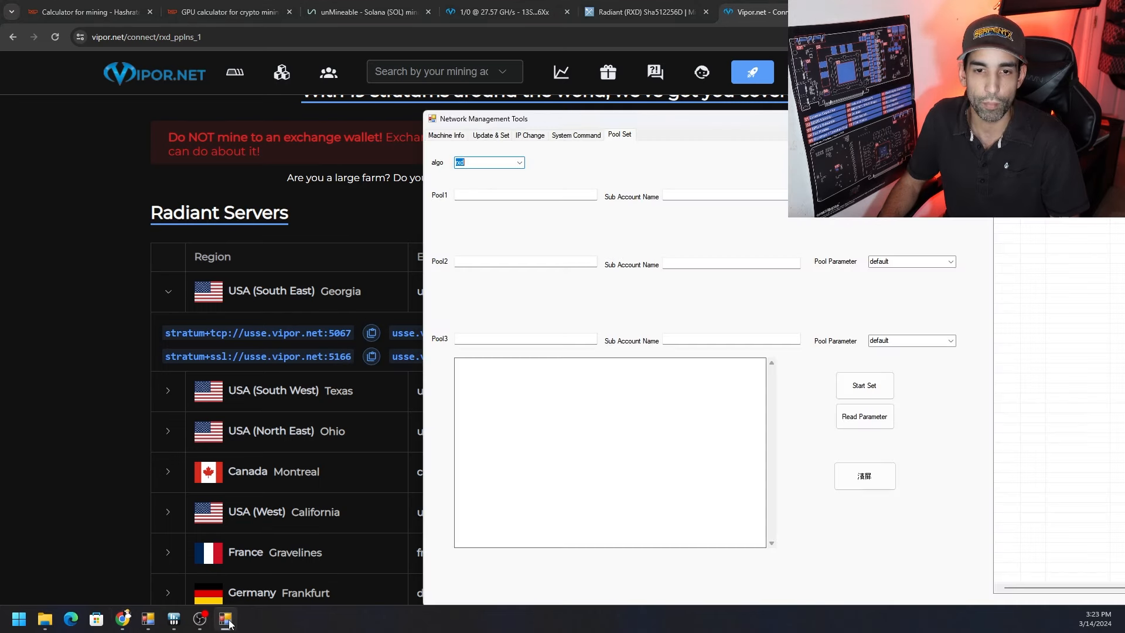
{"action": "left_click", "coordinate": [524, 195]}
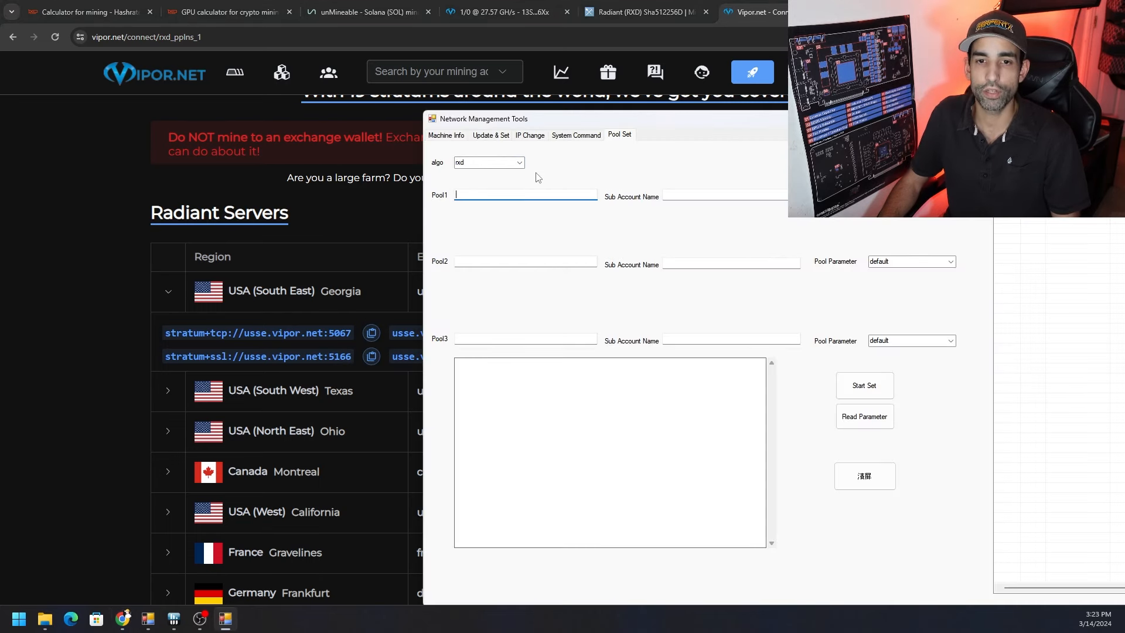
{"action": "type", "text": "stratum+tcp://usse.vipor.net:5067"}
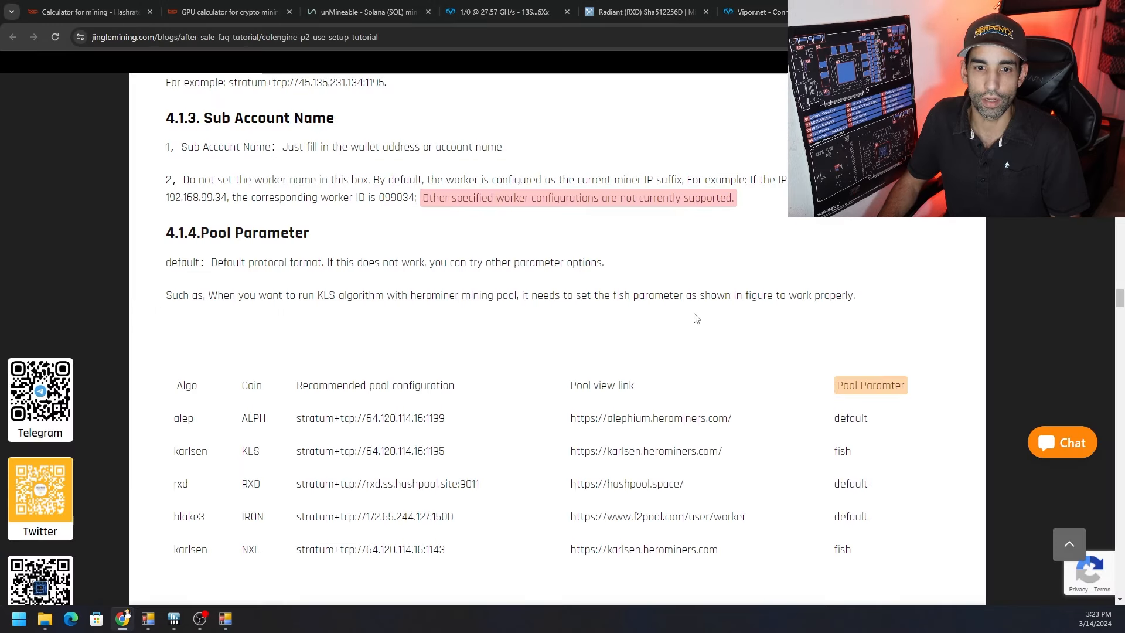
{"action": "mouse_move", "coordinate": [665, 329]}
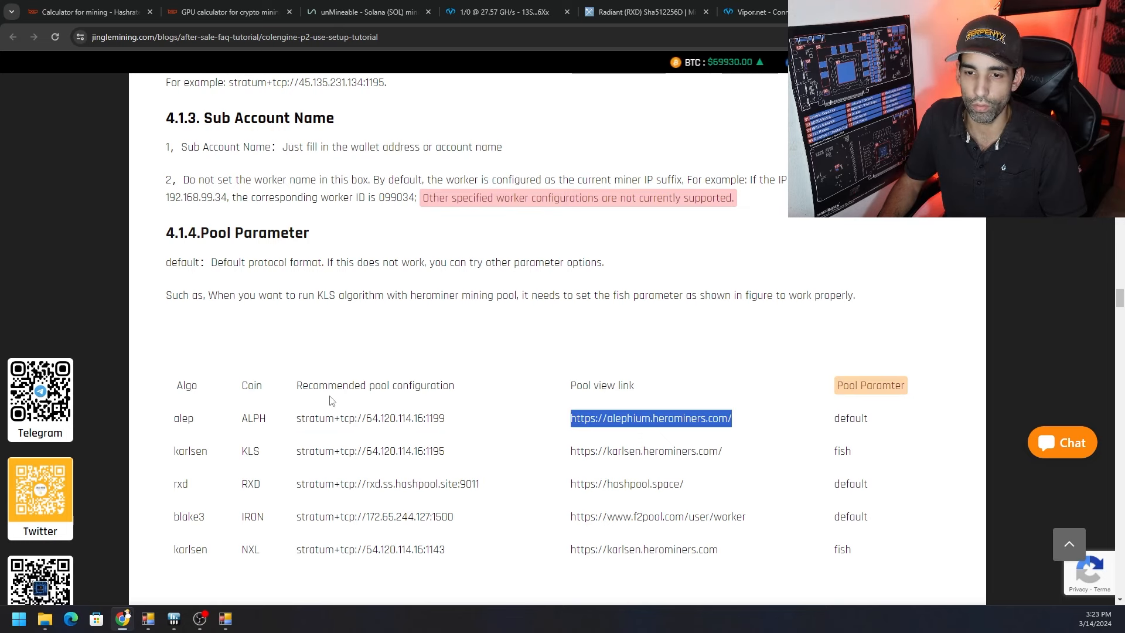
{"action": "mouse_move", "coordinate": [458, 364]}
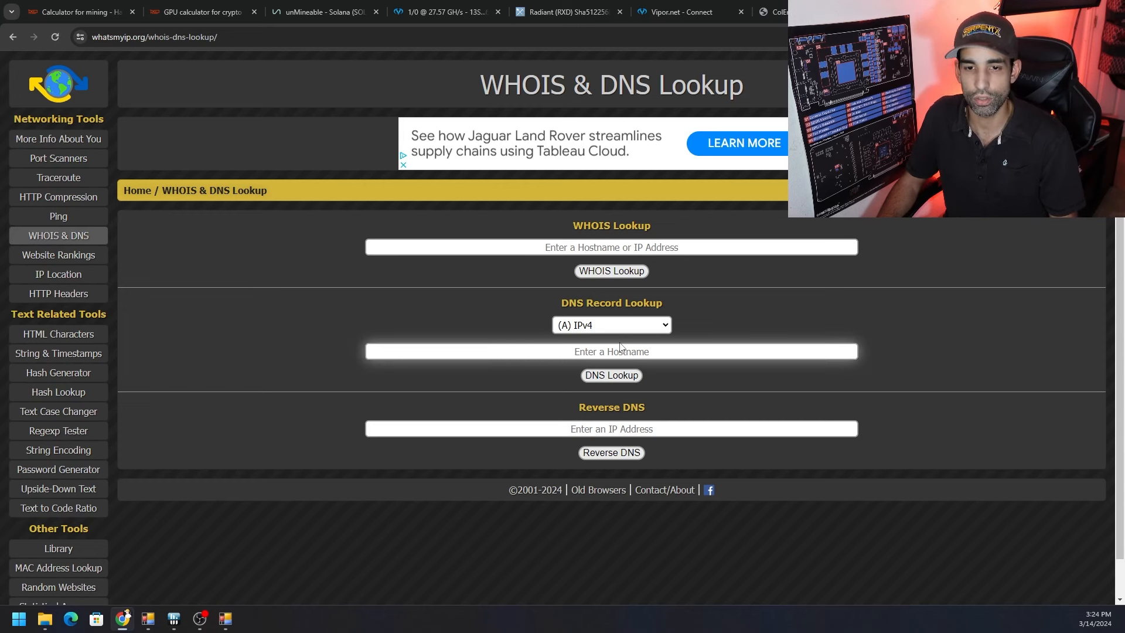
Run an IPv4 DNS lookup for usse.vipor.net on WhatsMyIP.org.
{"action": "type", "text": "stratum+tcp://usse.vipor.net:5067"}
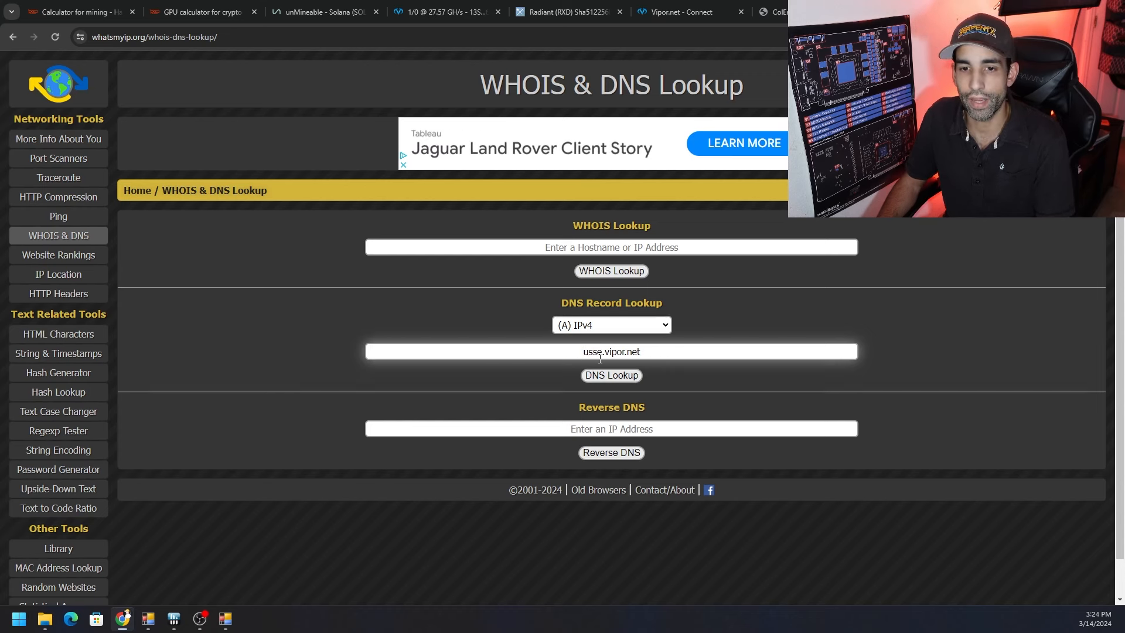
{"action": "left_click", "coordinate": [610, 374]}
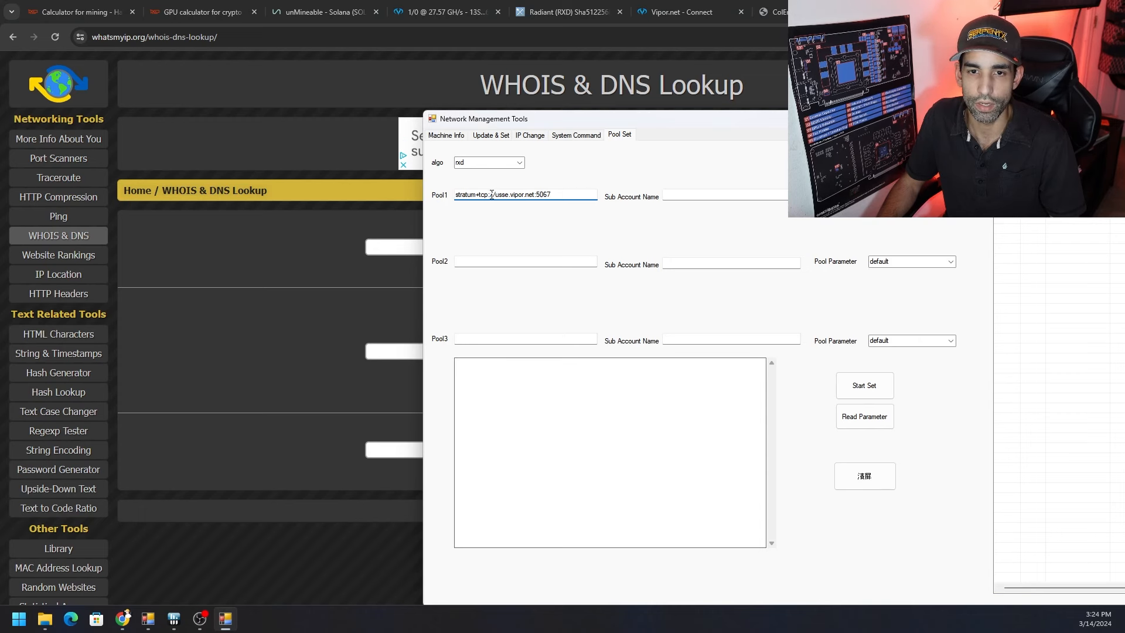
Set Pool2 to stratum+tcp://167.160.93.36:5067.
{"action": "double_click", "coordinate": [503, 194]}
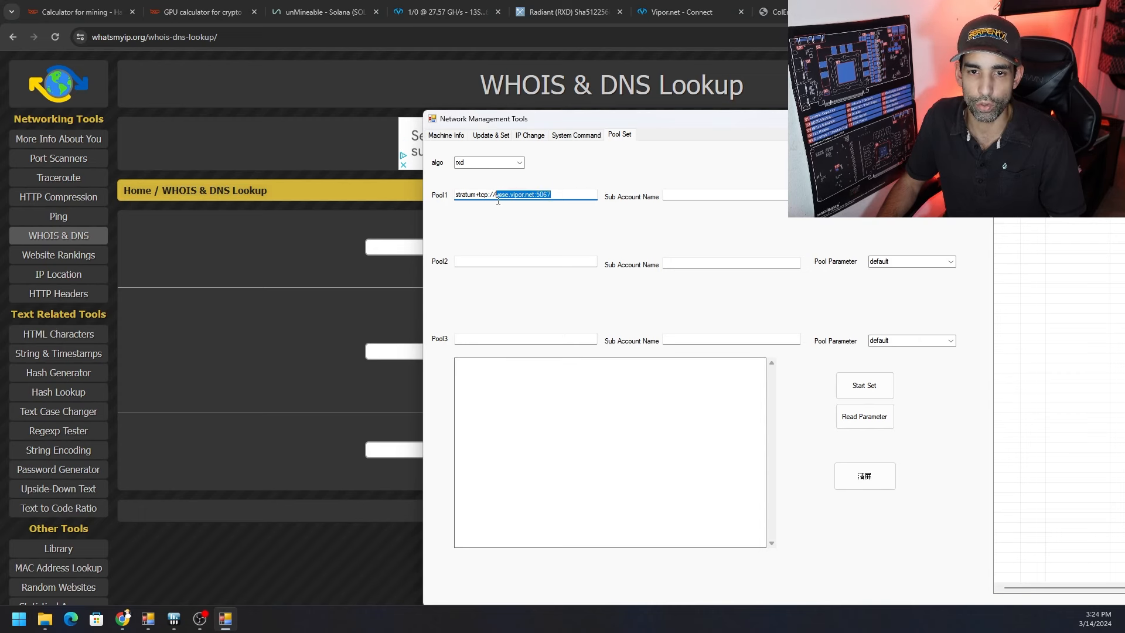
{"action": "left_click", "coordinate": [675, 12]}
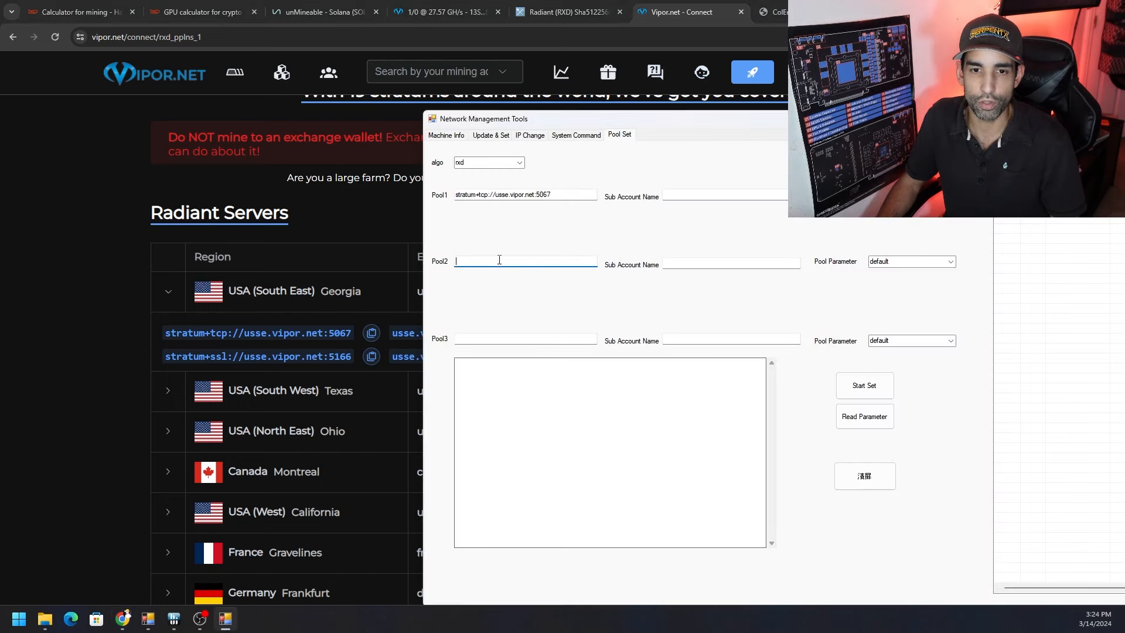
{"action": "type", "text": "stratum+tcp://"}
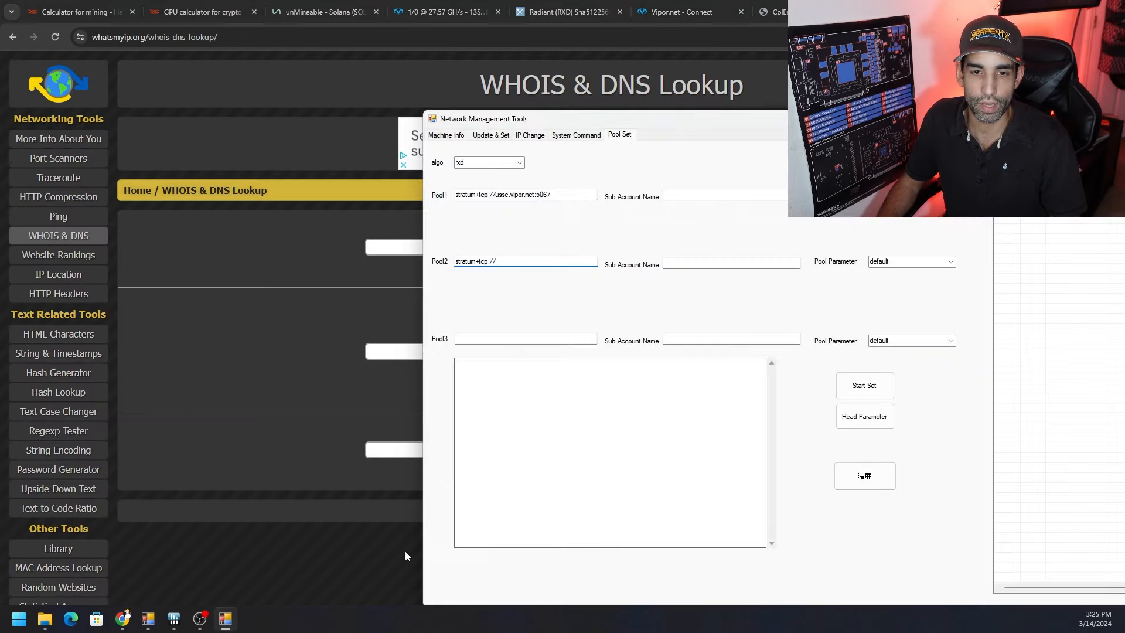
{"action": "type", "text": "167.160.93.36"}
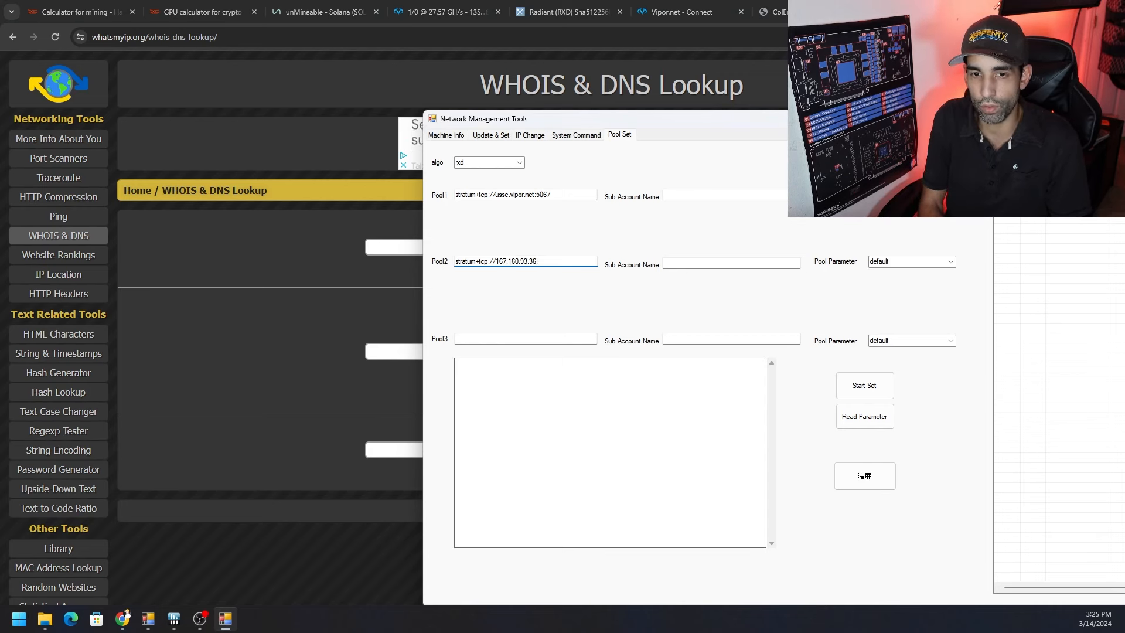
{"action": "type", "text": ":5067"}
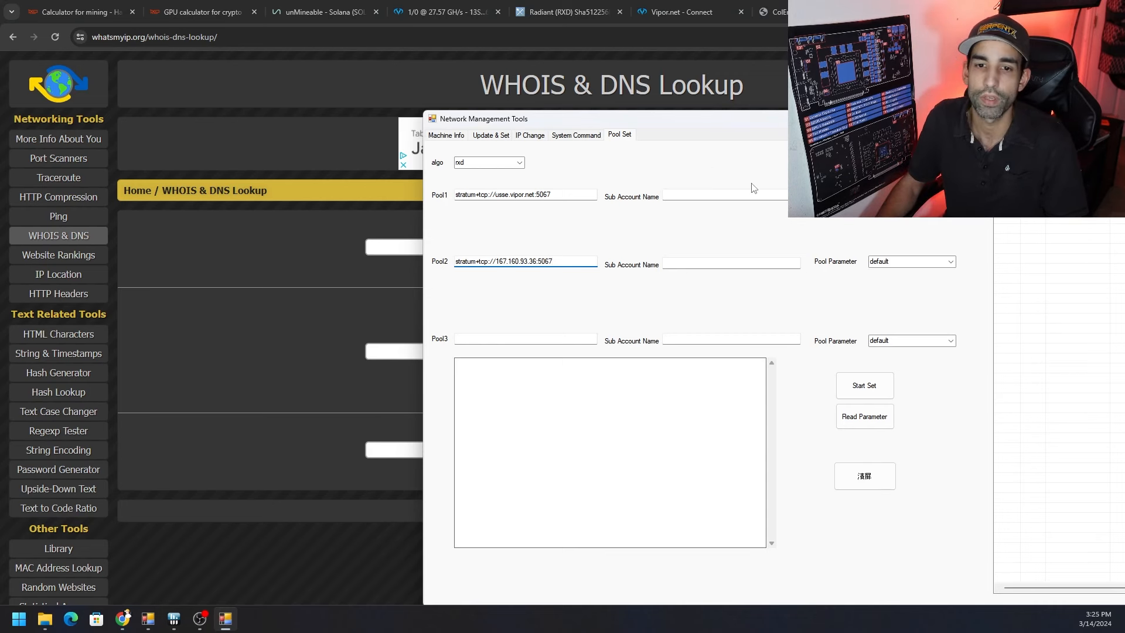
Copy the Pool1 address and set Pool3 to usse.vipor.net:5067.
{"action": "triple_click", "coordinate": [524, 194]}
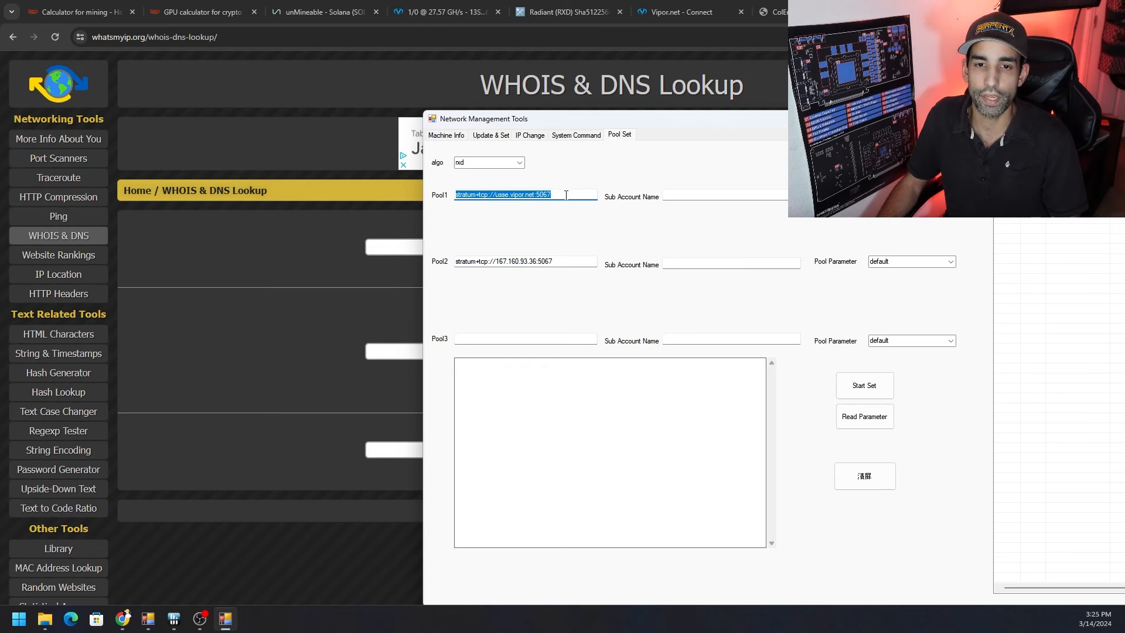
{"action": "left_click", "coordinate": [678, 12]}
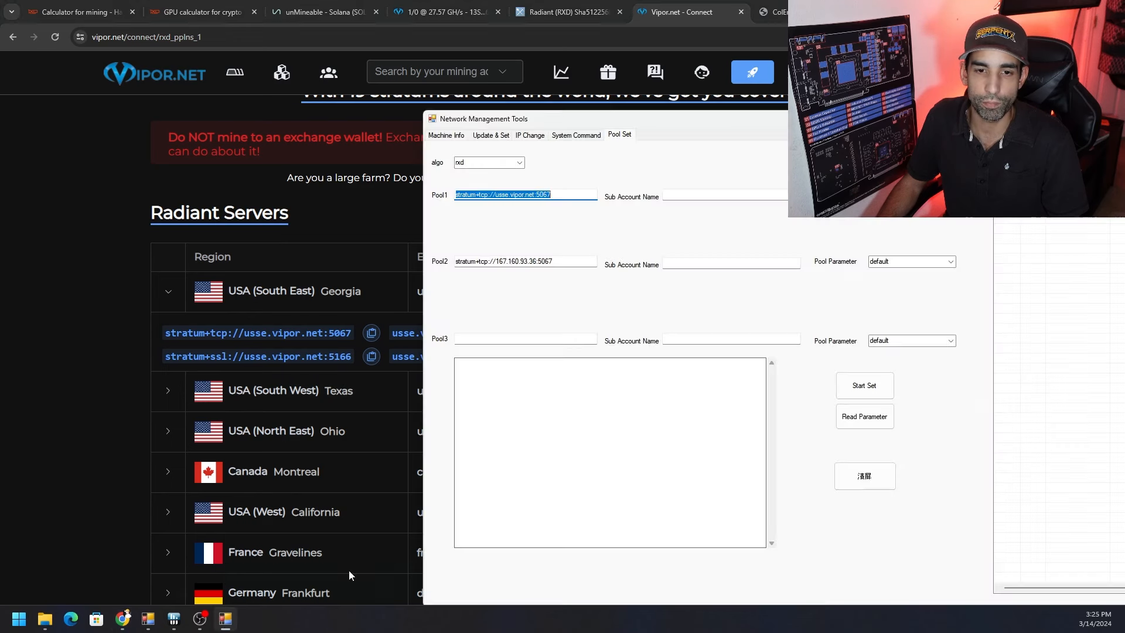
{"action": "type", "text": "usse.vipor.net:5067"}
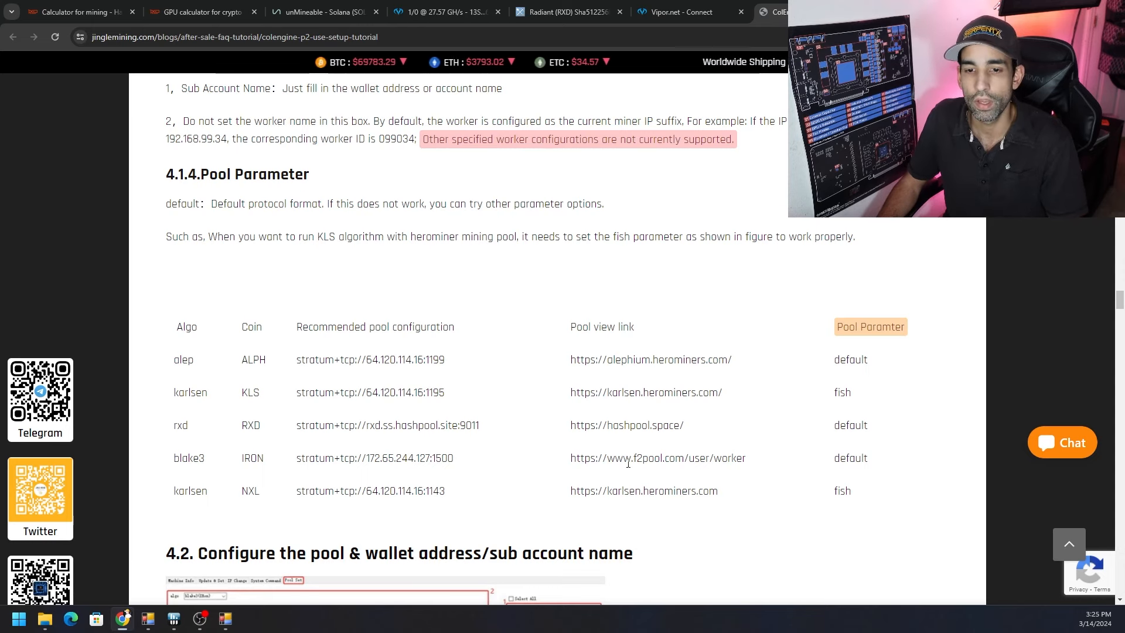
Review the Jingle Mining tutorial's Sub Account Name and Pool Parameter guidance.
{"action": "double_click", "coordinate": [658, 458]}
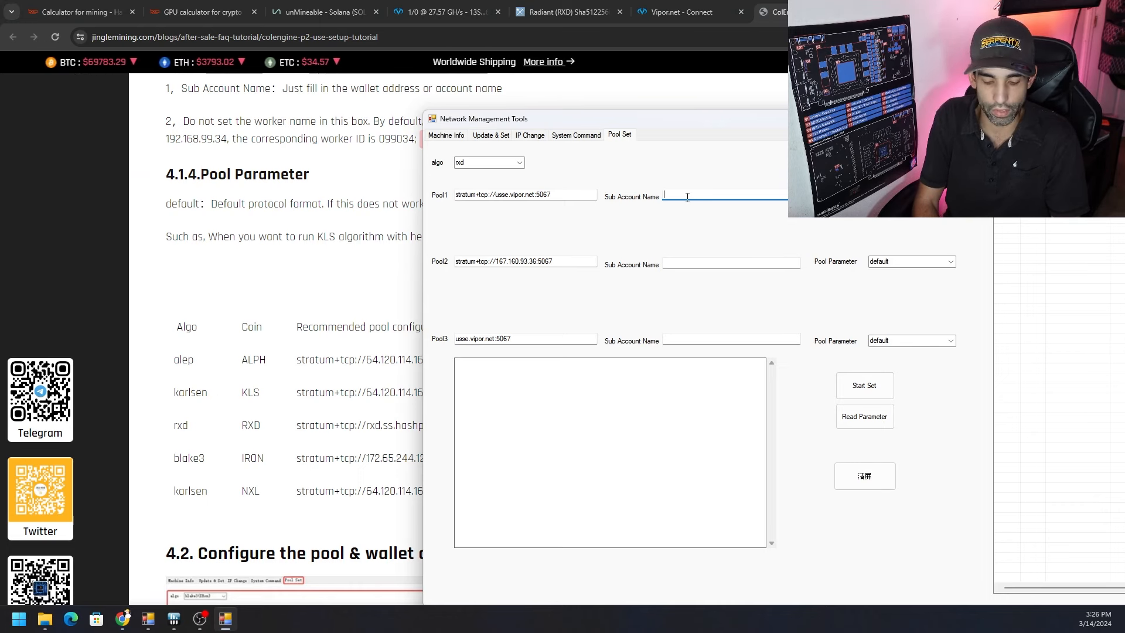
{"action": "type", "text": "KASPAX"}
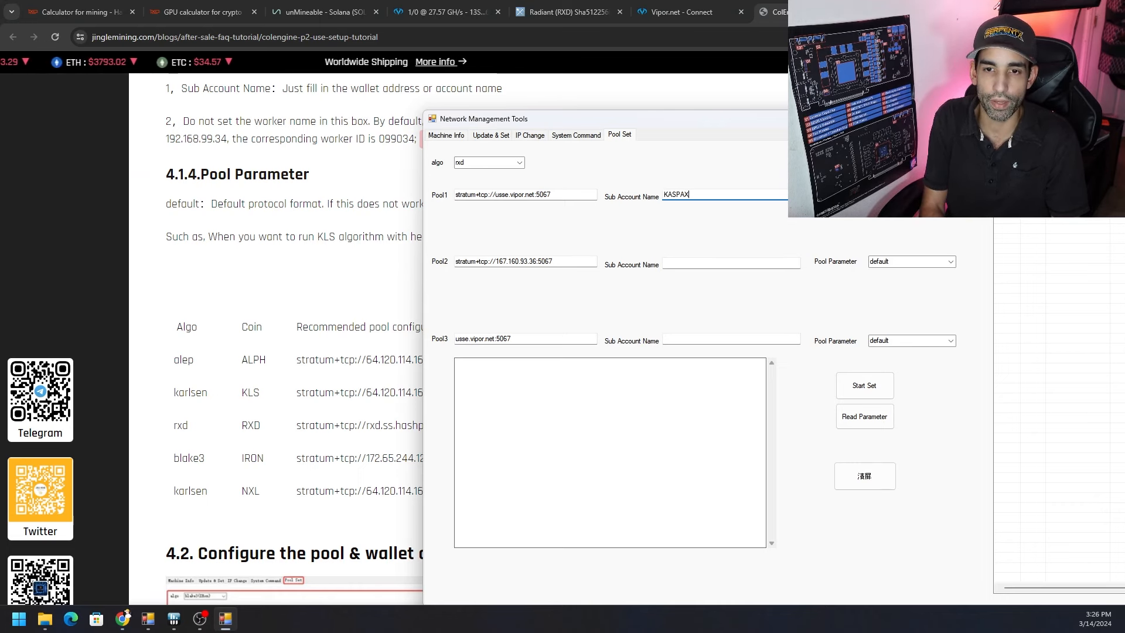
{"action": "type", "text": ".XS"}
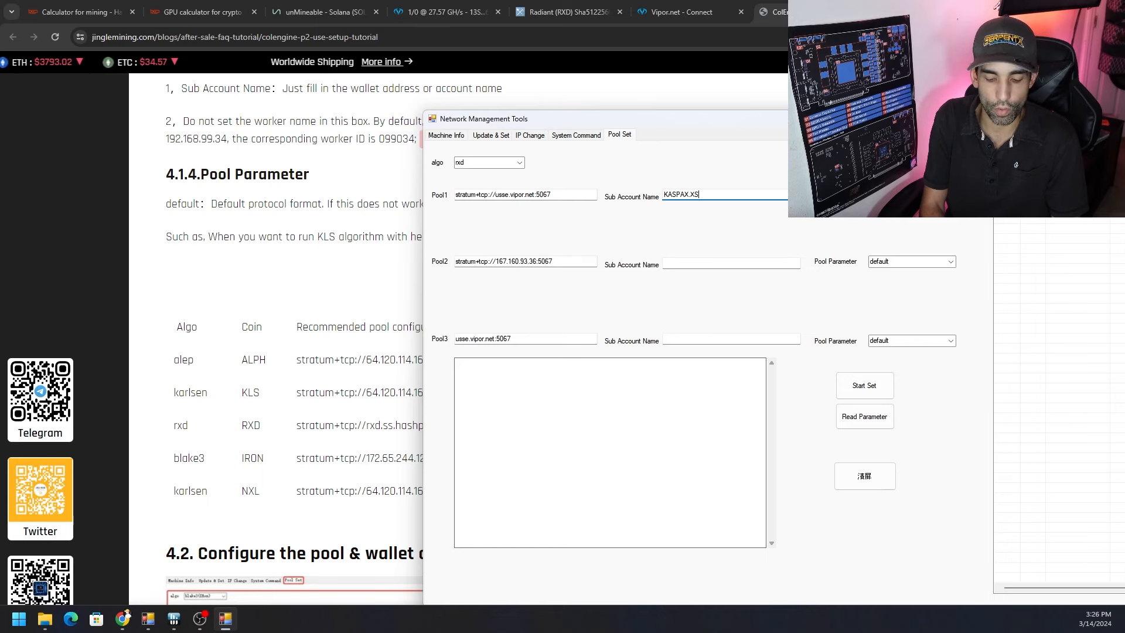
{"action": "type", "text": "F"}
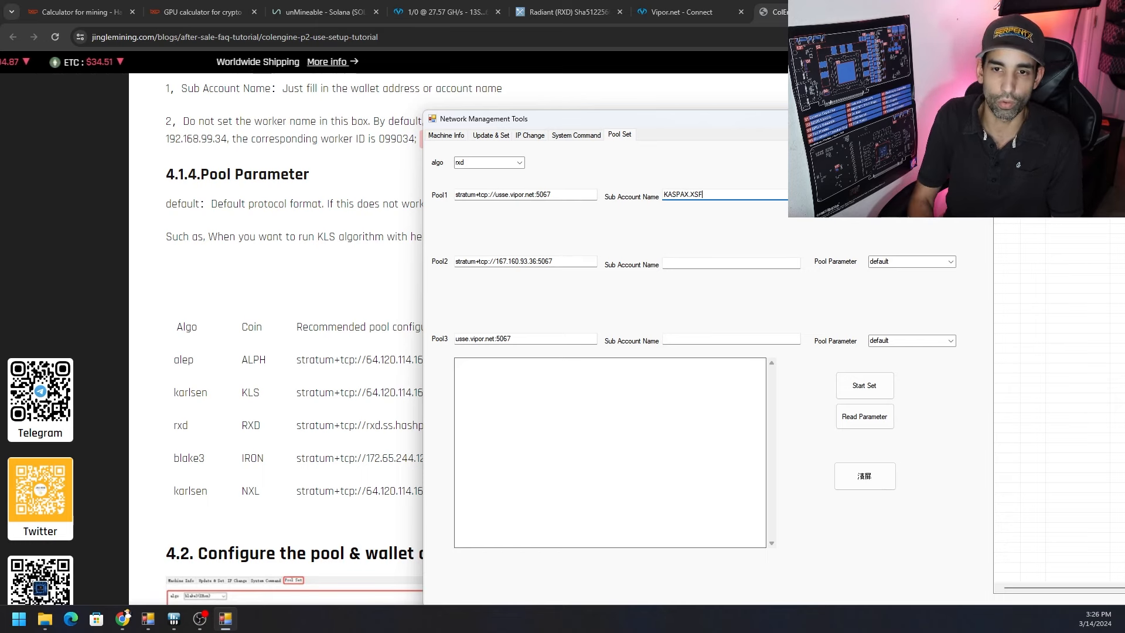
{"action": "type", "text": "1"}
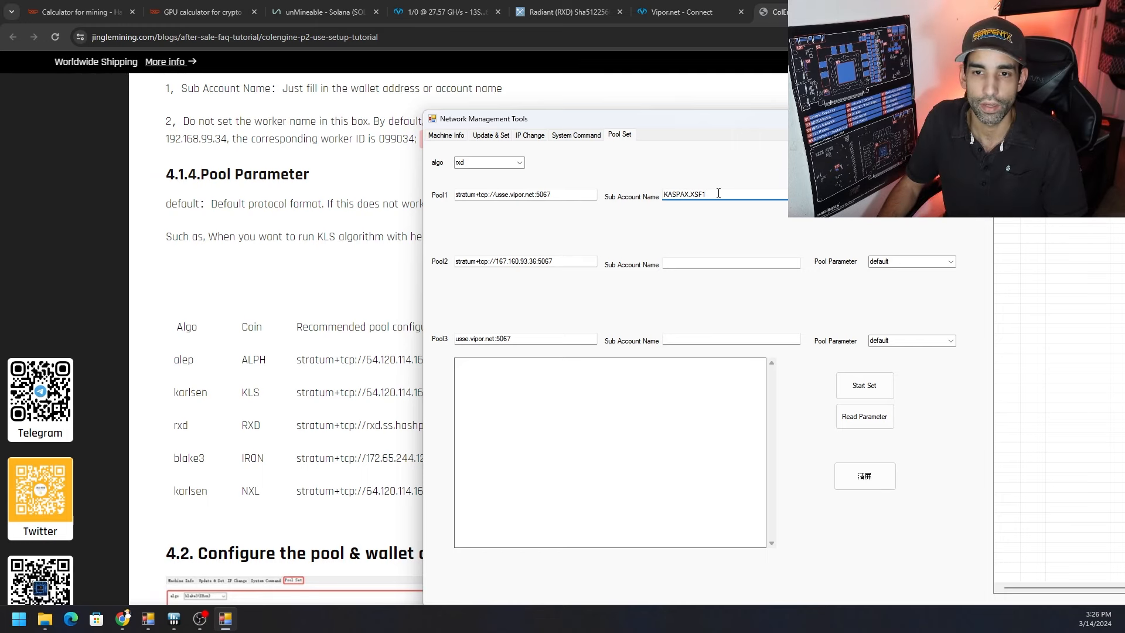
{"action": "double_click", "coordinate": [685, 195]}
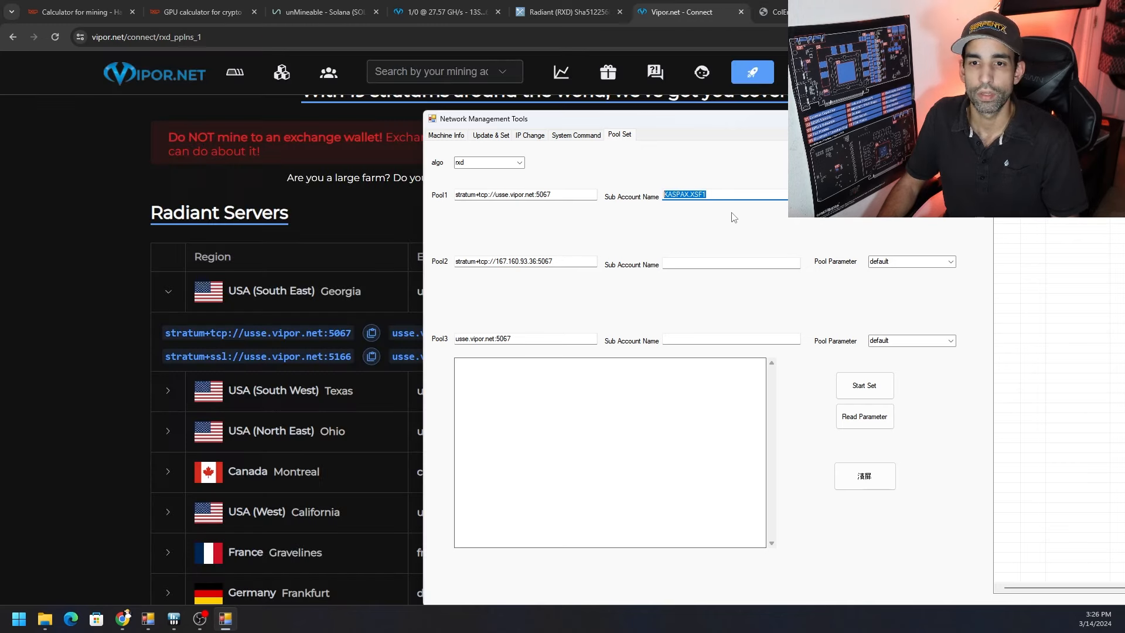
{"action": "type", "text": "13SKZX48aFDTjSoj8wqnAkBQ1e5fUSv6Xx"}
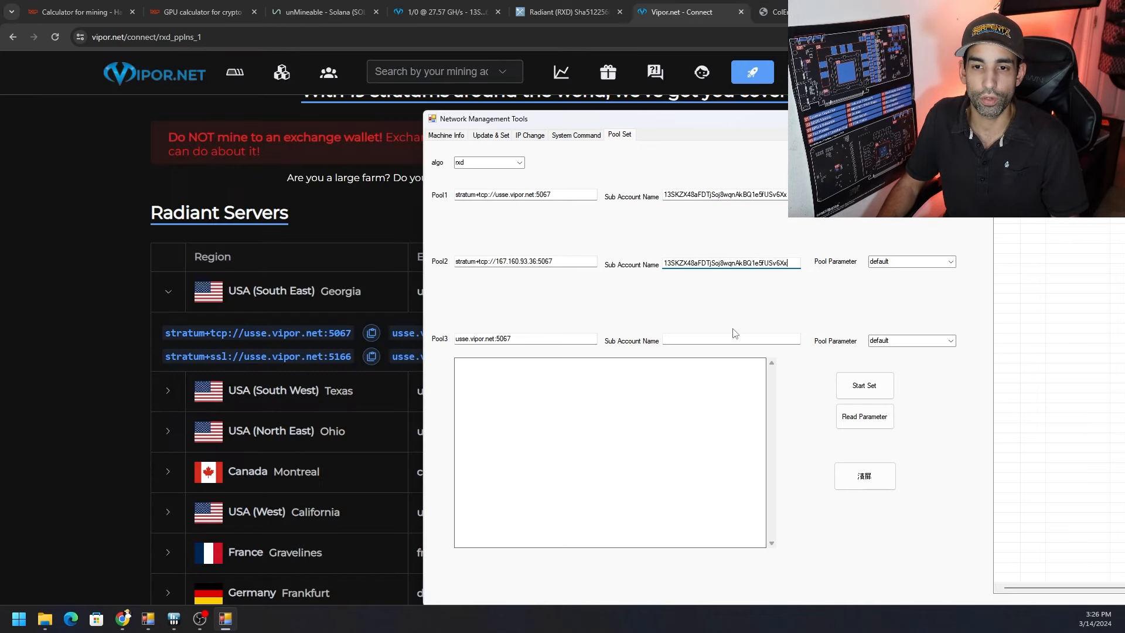
{"action": "left_click", "coordinate": [567, 11]}
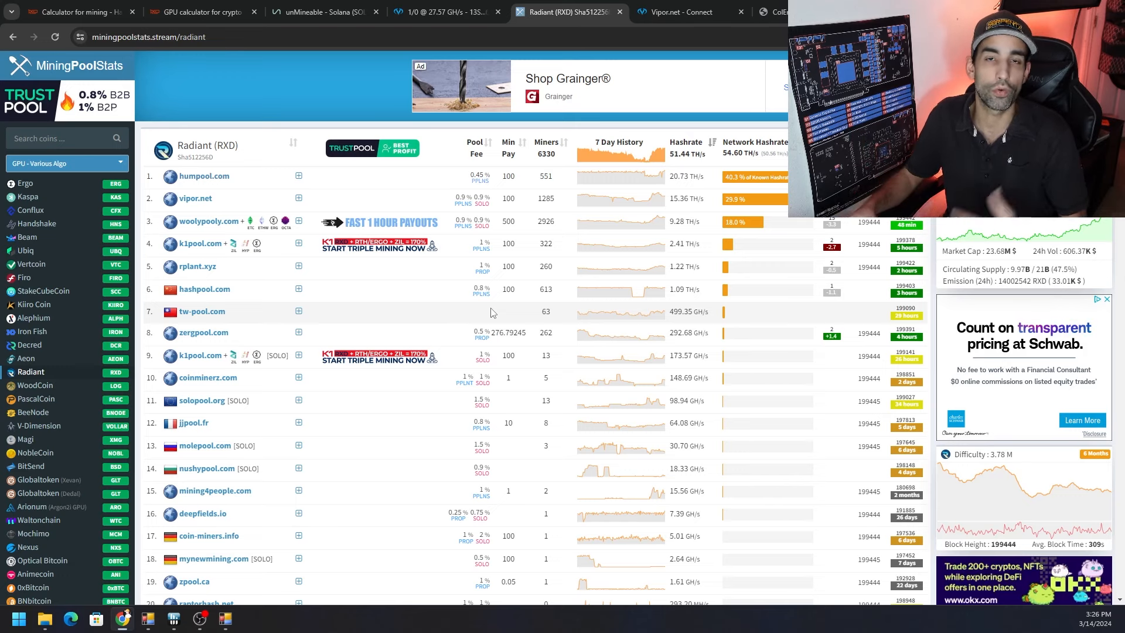
{"action": "mouse_move", "coordinate": [644, 255]}
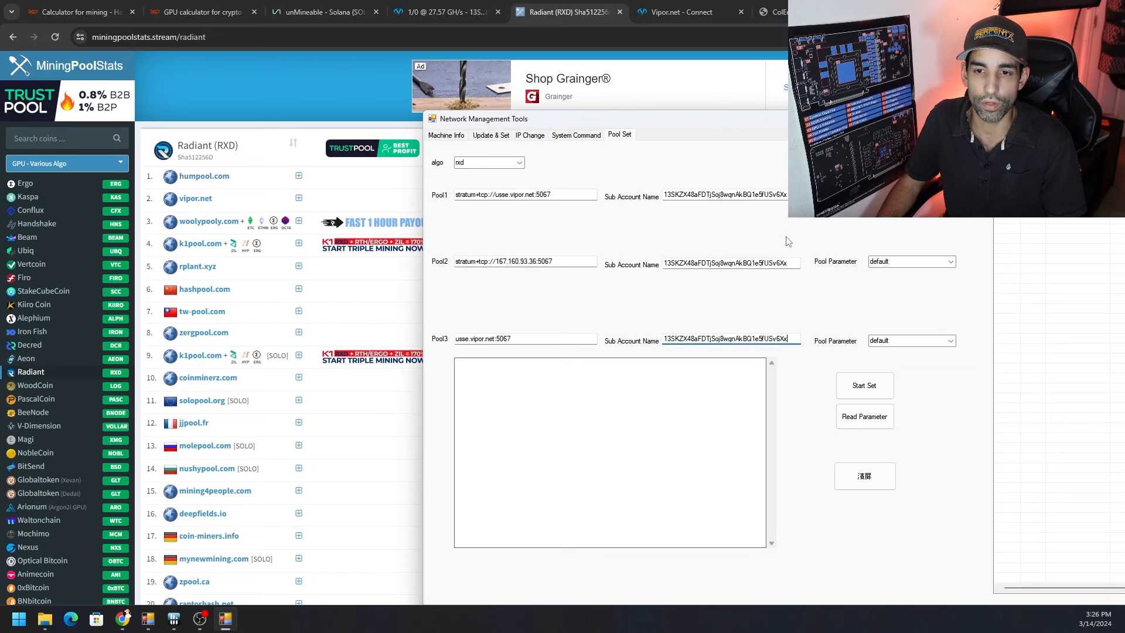
{"action": "mouse_move", "coordinate": [780, 298]}
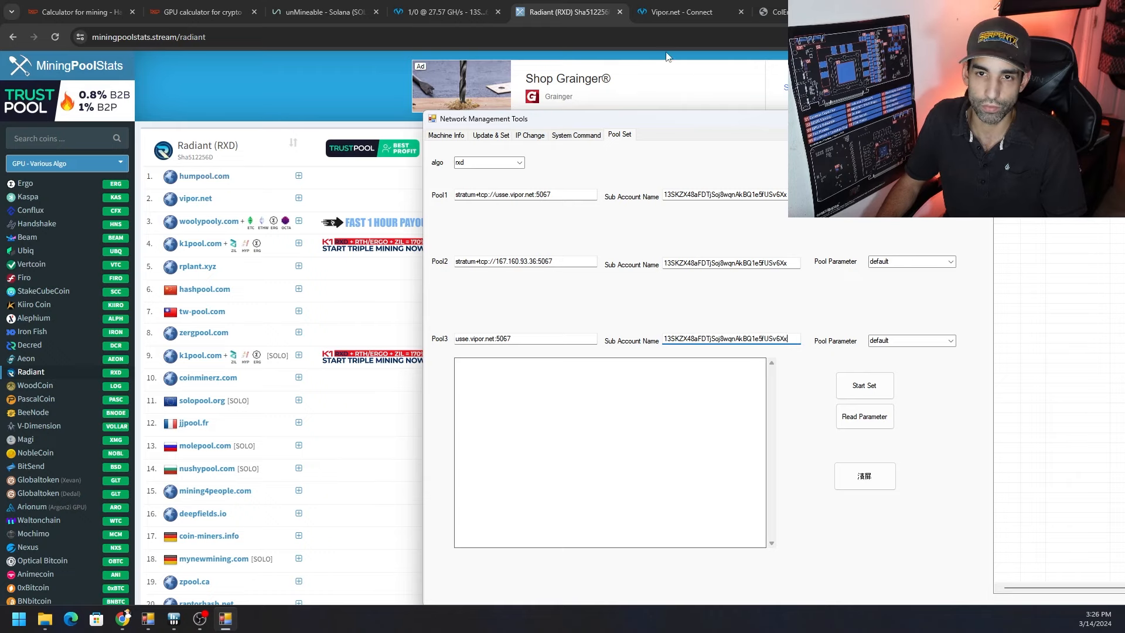
Review the Jingle Mining pool table: alephium link, ALPH's default parameter, KLS's fish parameter.
{"action": "left_click", "coordinate": [771, 12]}
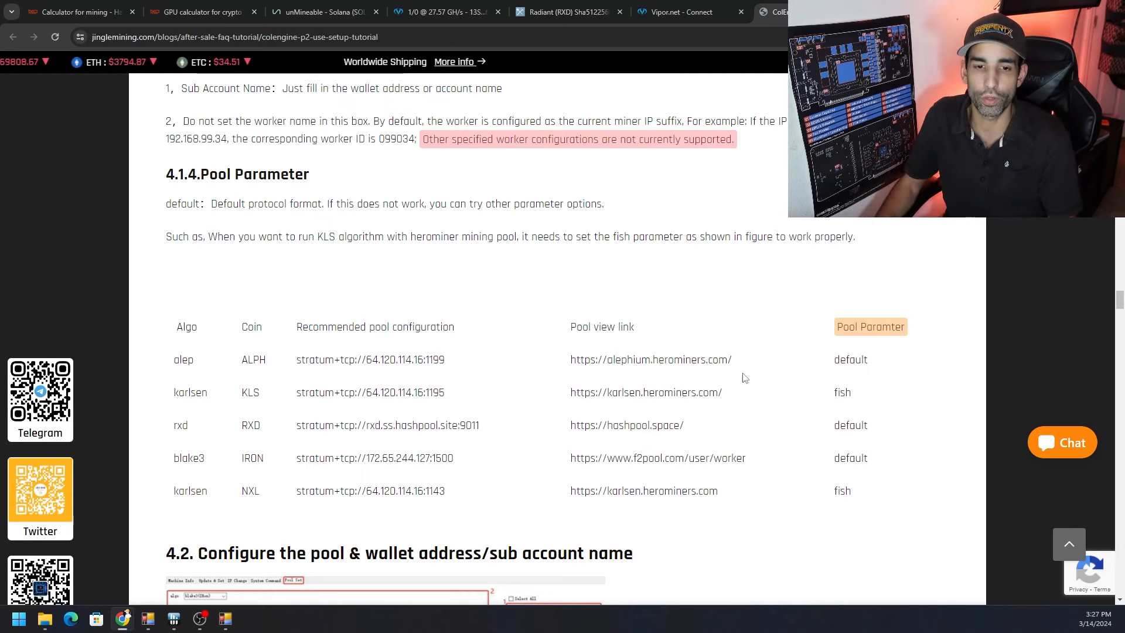
{"action": "double_click", "coordinate": [632, 359]}
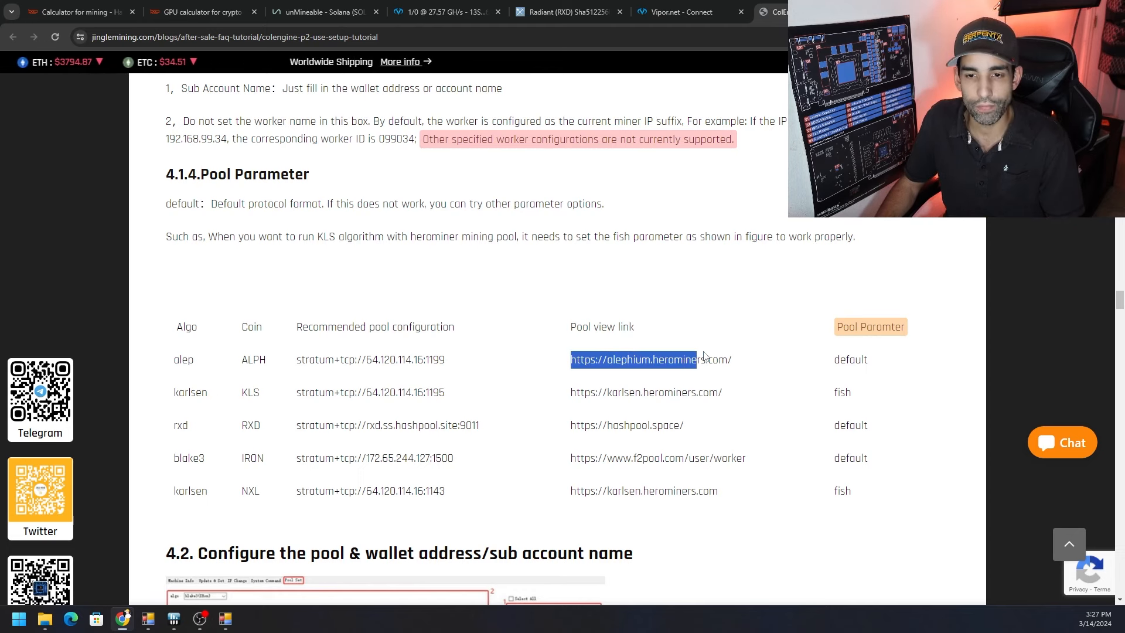
{"action": "double_click", "coordinate": [850, 359]}
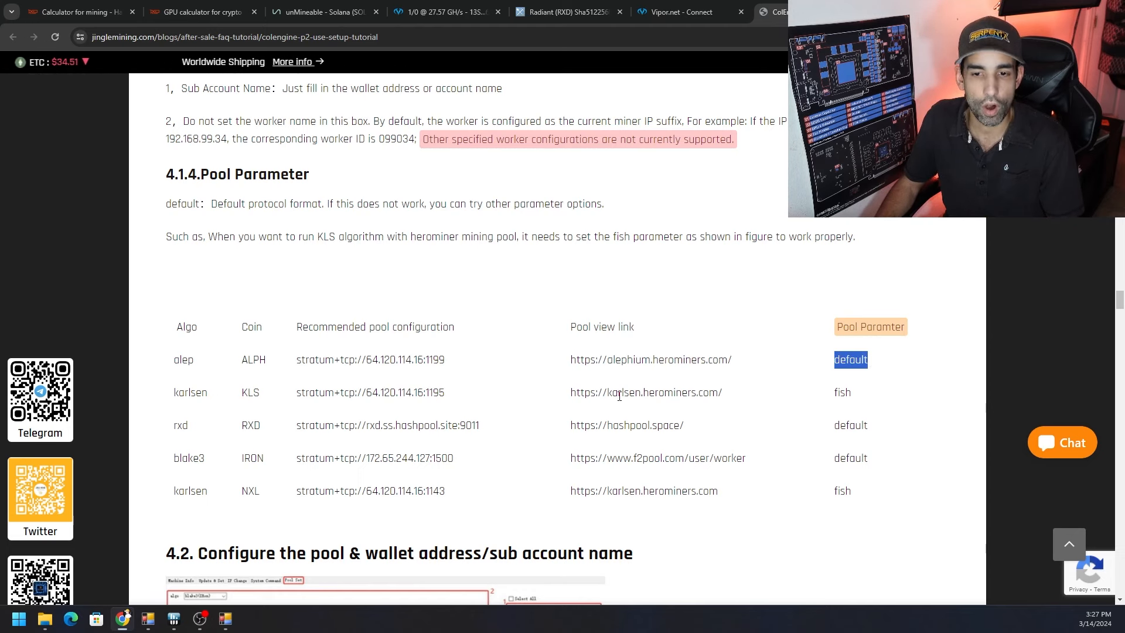
{"action": "double_click", "coordinate": [843, 392]}
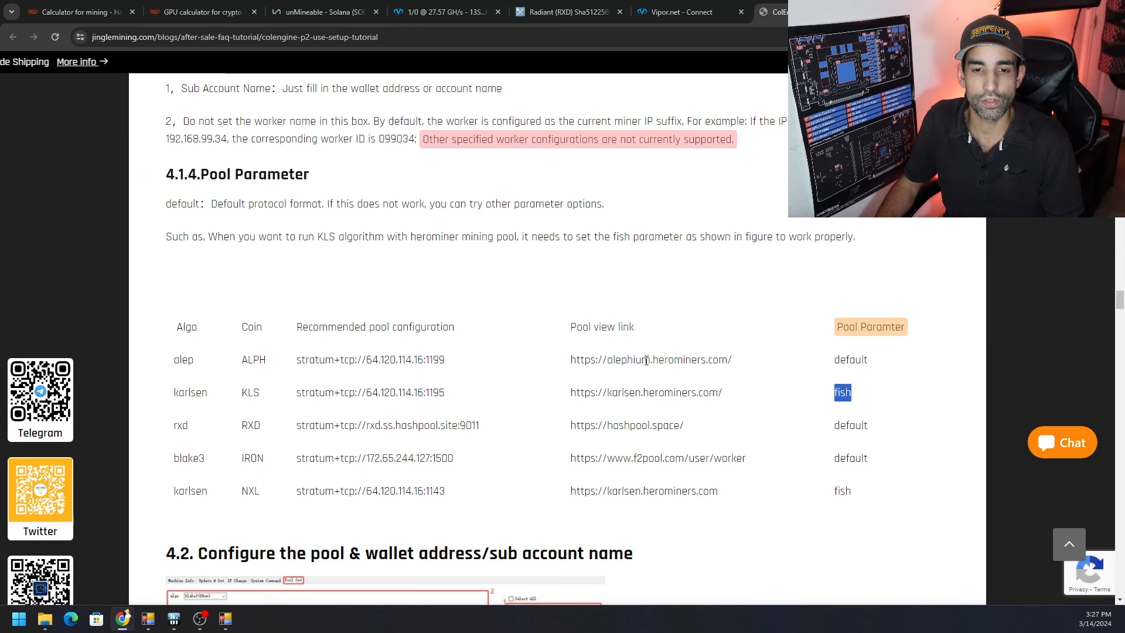
{"action": "mouse_move", "coordinate": [563, 410]}
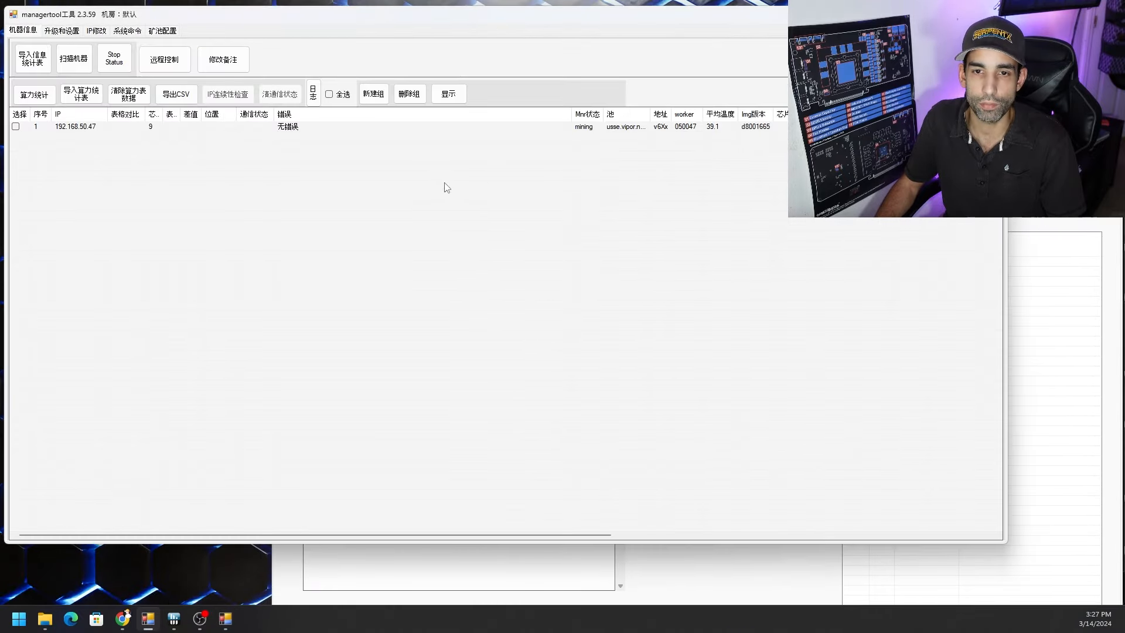
{"action": "mouse_move", "coordinate": [586, 128]}
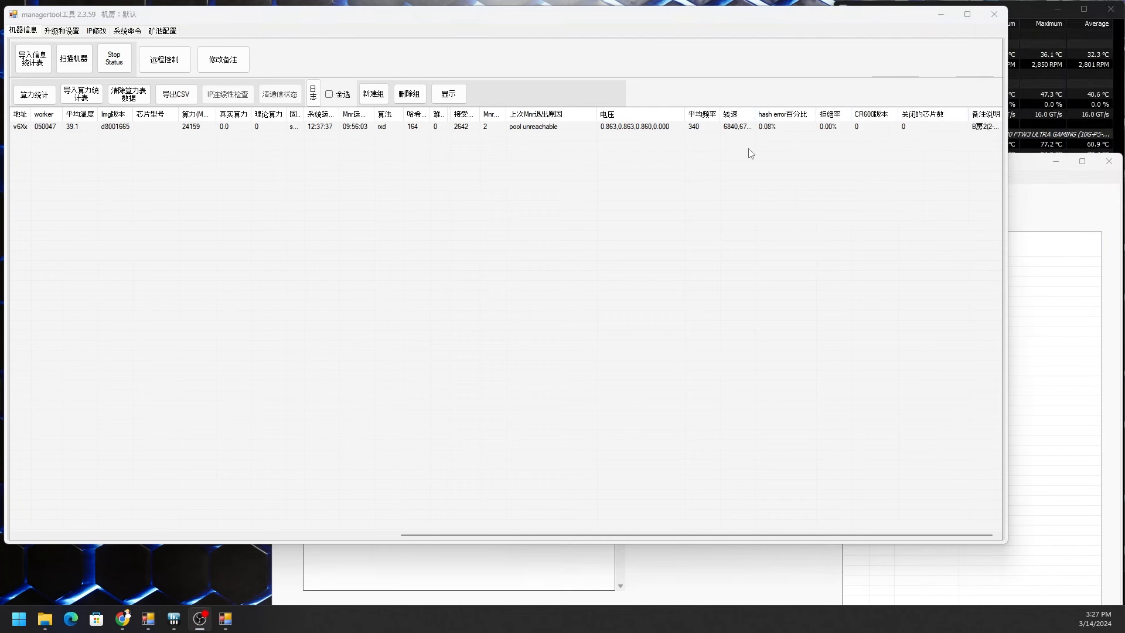
{"action": "mouse_move", "coordinate": [765, 138]}
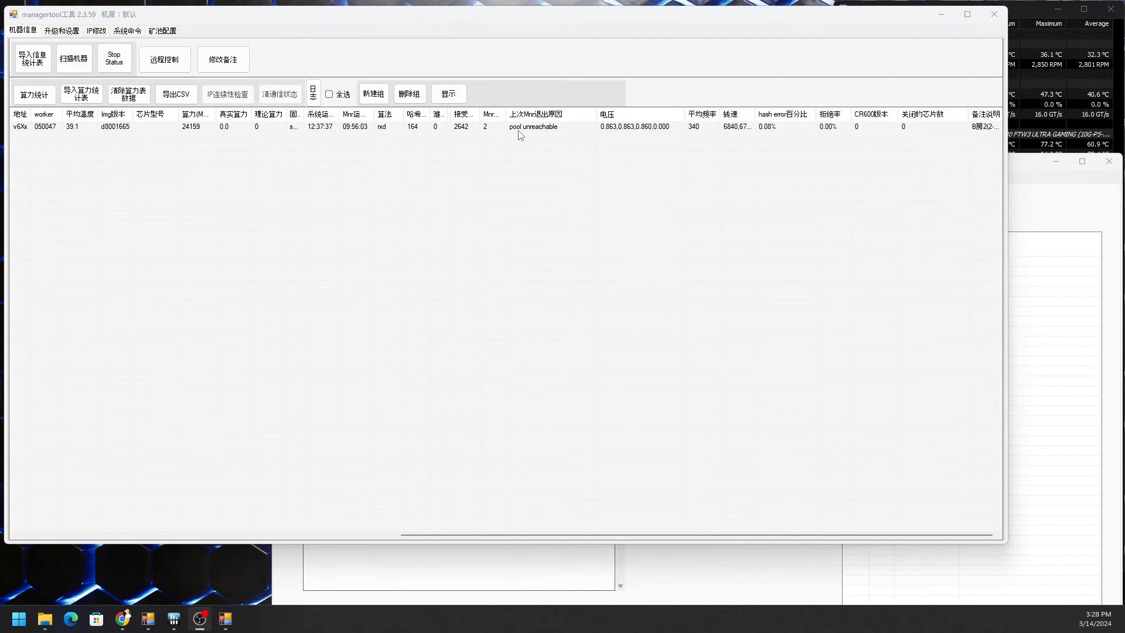
Select the miner at 192.168.50.47 in managertool's machine list.
{"action": "left_click", "coordinate": [445, 126]}
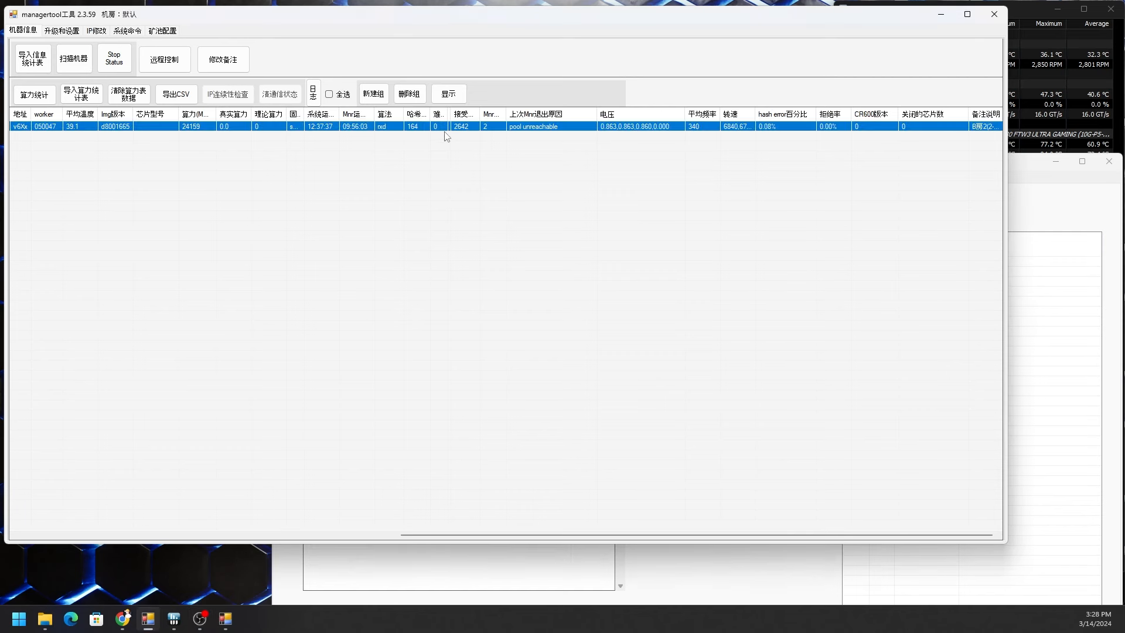
{"action": "mouse_move", "coordinate": [471, 135]}
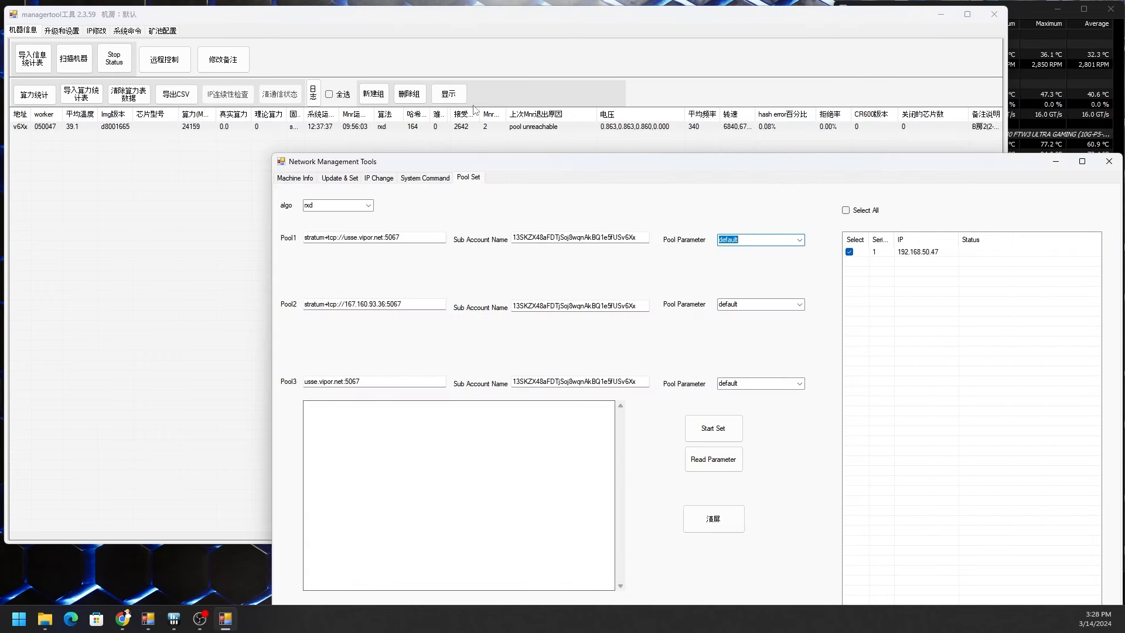
{"action": "mouse_move", "coordinate": [582, 142]}
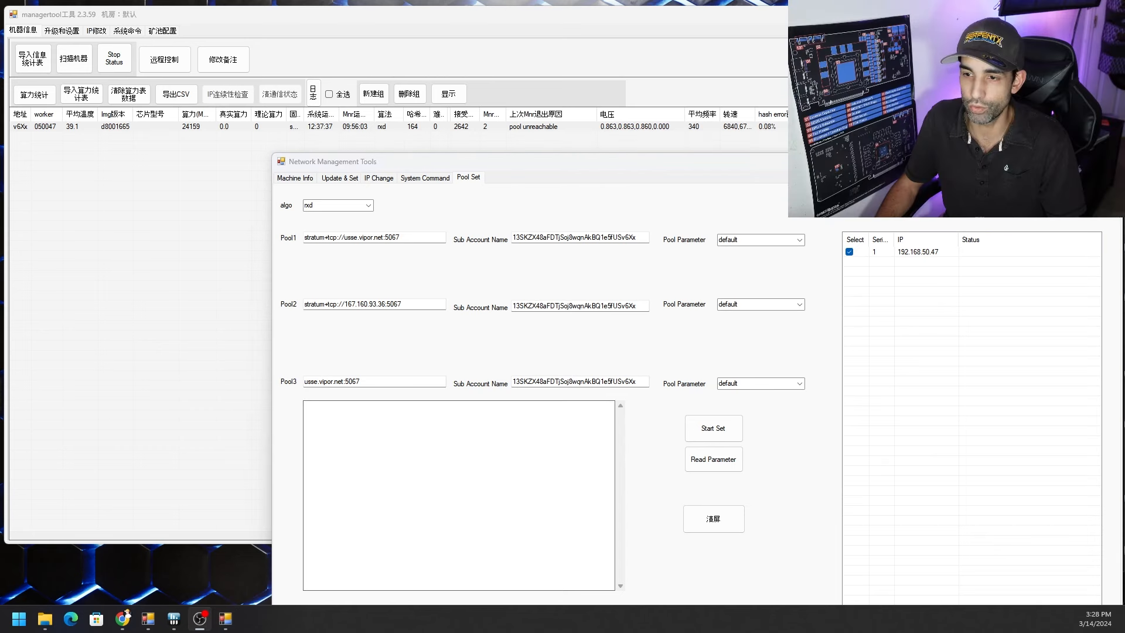
Keep the default pool parameter, run Start Set, and dismiss the completion message.
{"action": "left_click", "coordinate": [799, 240]}
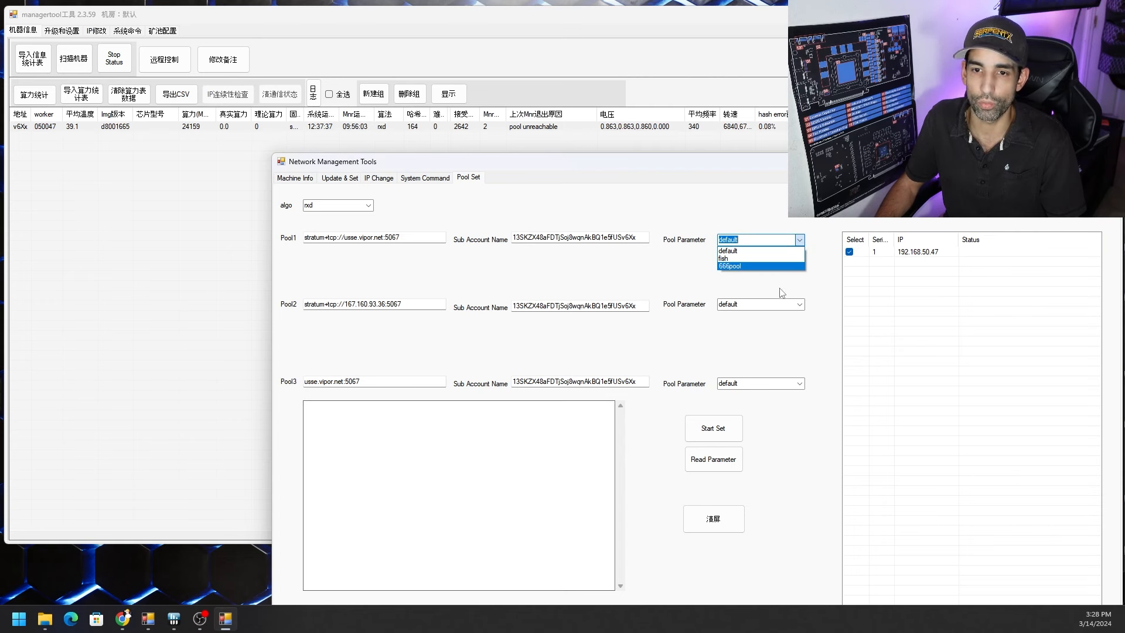
{"action": "mouse_move", "coordinate": [795, 306]}
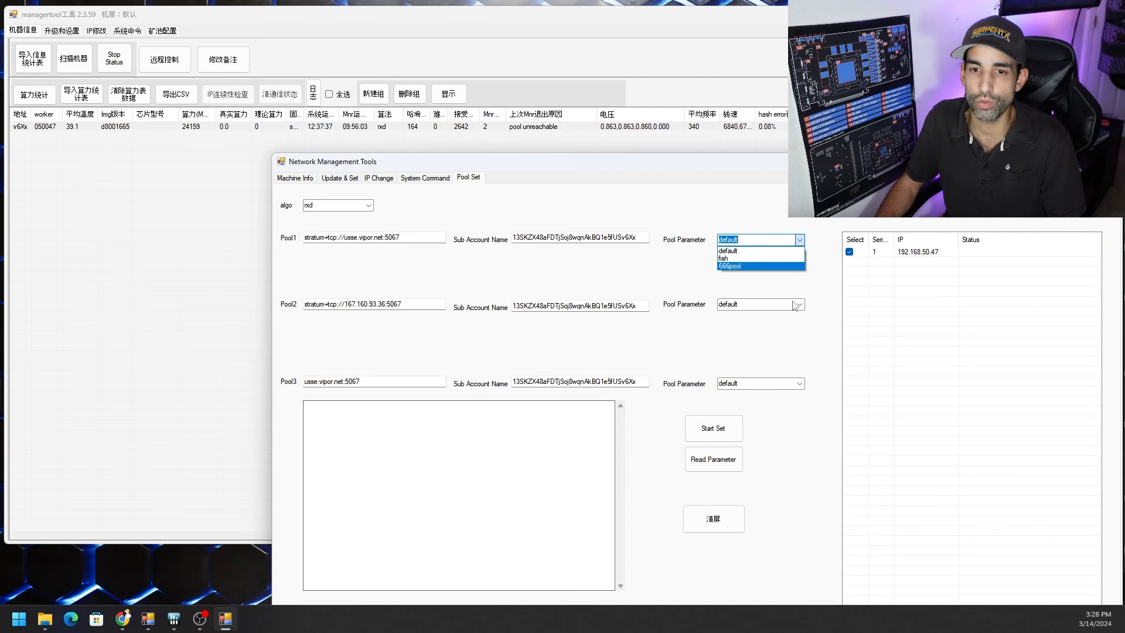
{"action": "left_click", "coordinate": [727, 250]}
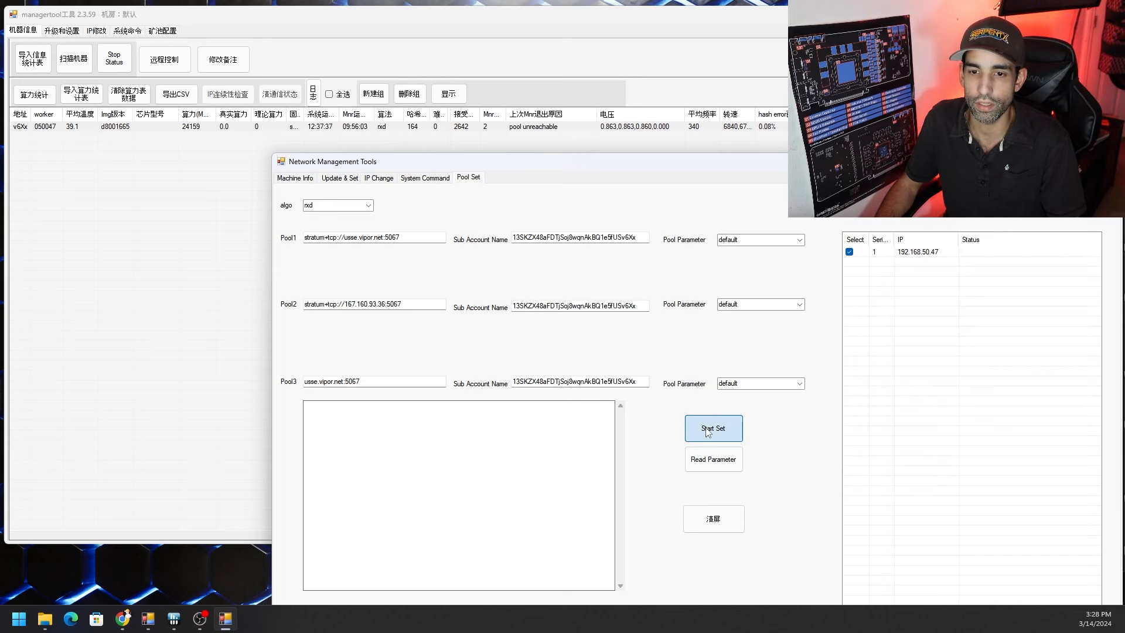
{"action": "left_click", "coordinate": [712, 428]}
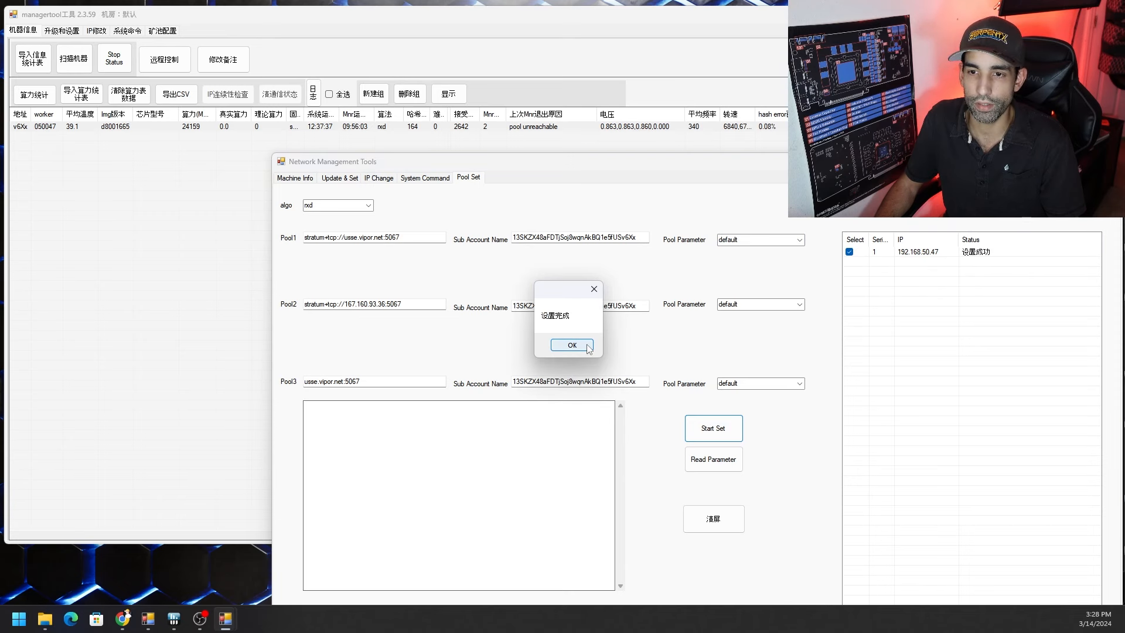
{"action": "left_click", "coordinate": [570, 345]}
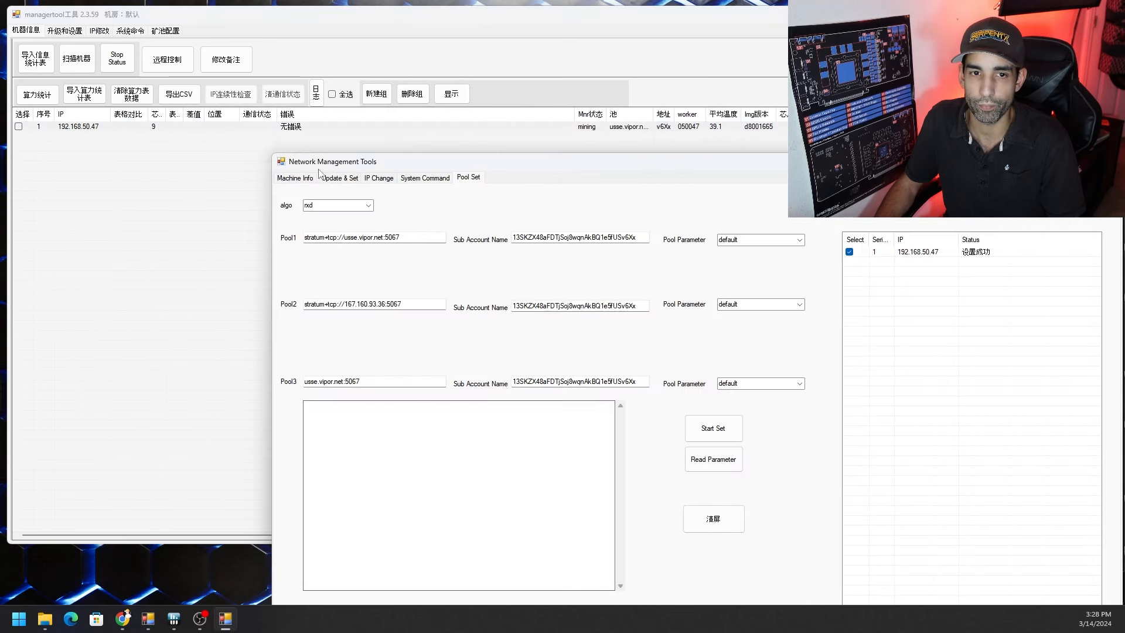
Stop the Machine Info status refresh, confirm usse.vipor.net mining, and return to Pool Set.
{"action": "left_click", "coordinate": [295, 177]}
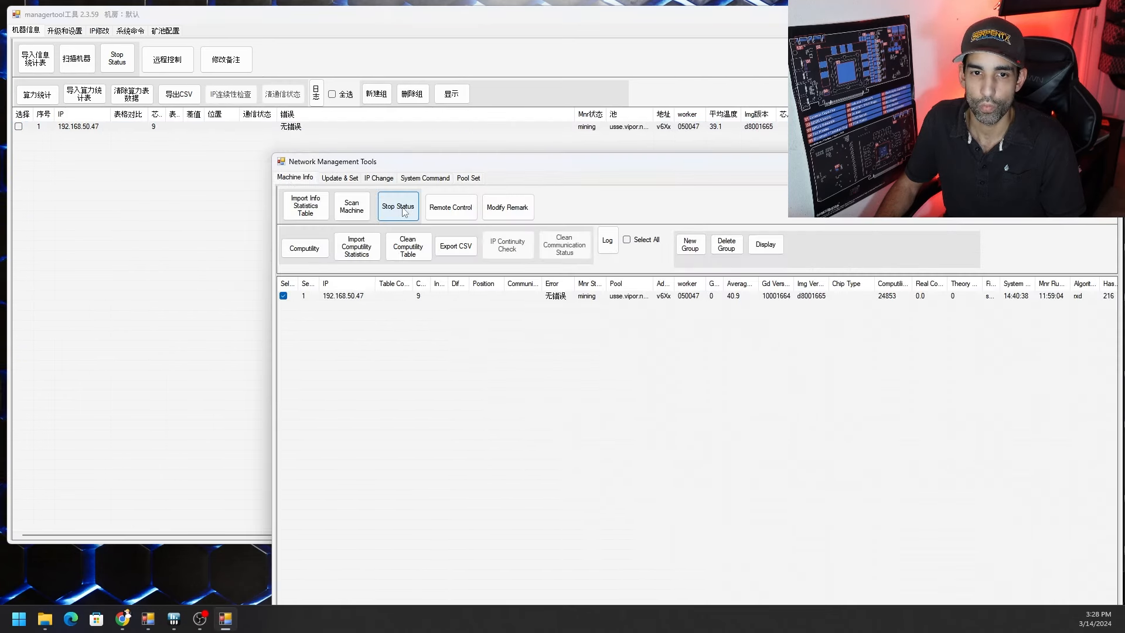
{"action": "left_click", "coordinate": [397, 207]}
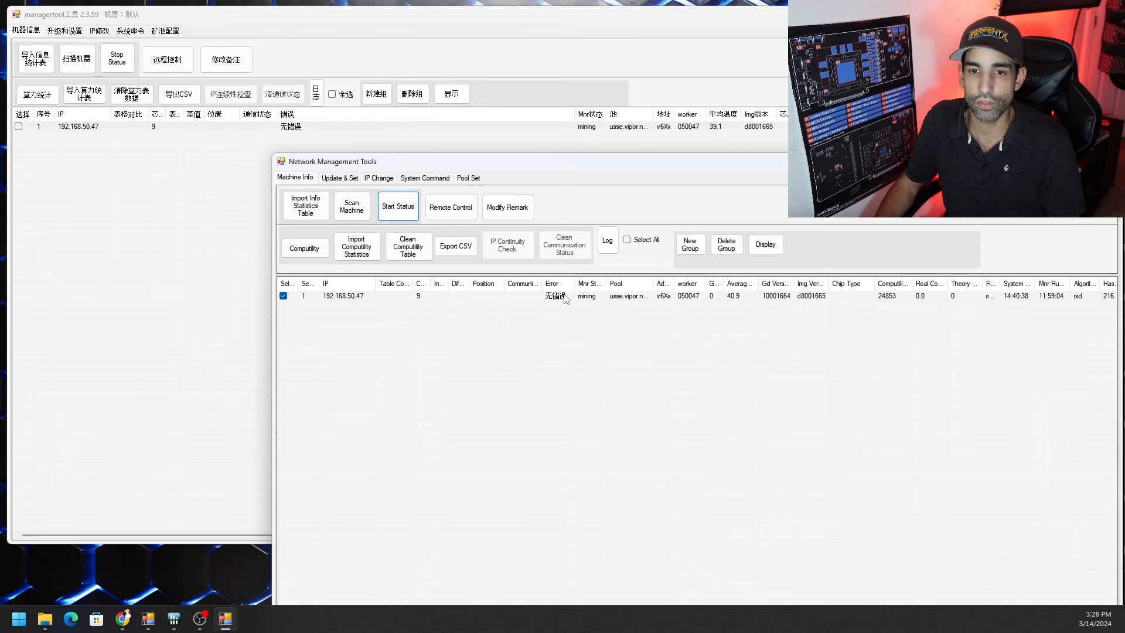
{"action": "mouse_move", "coordinate": [650, 309]}
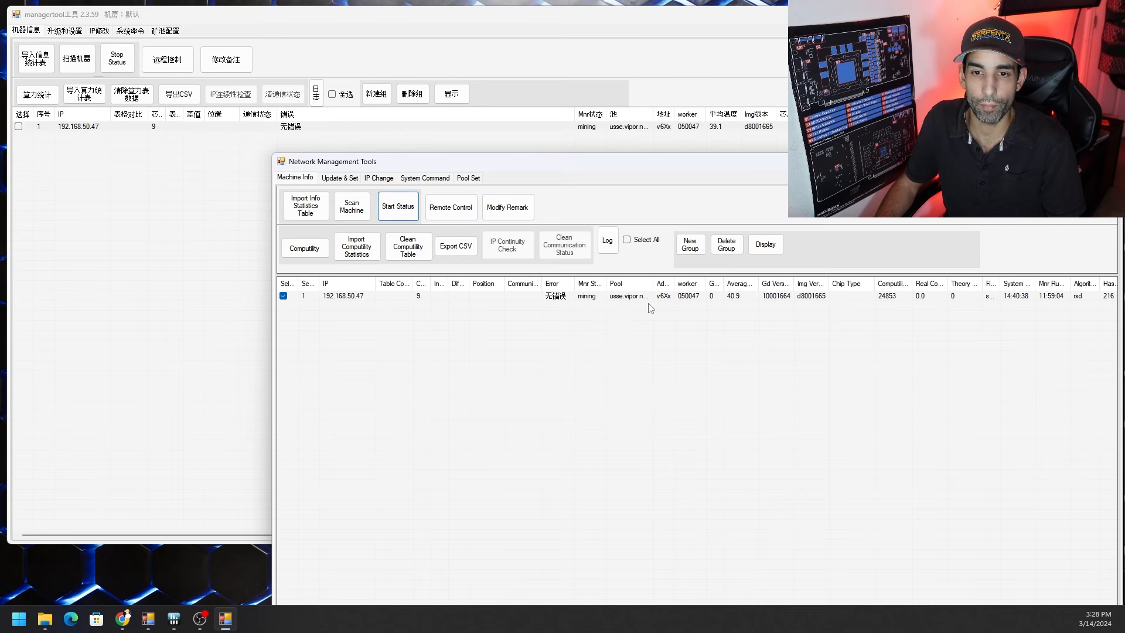
{"action": "mouse_move", "coordinate": [596, 310]}
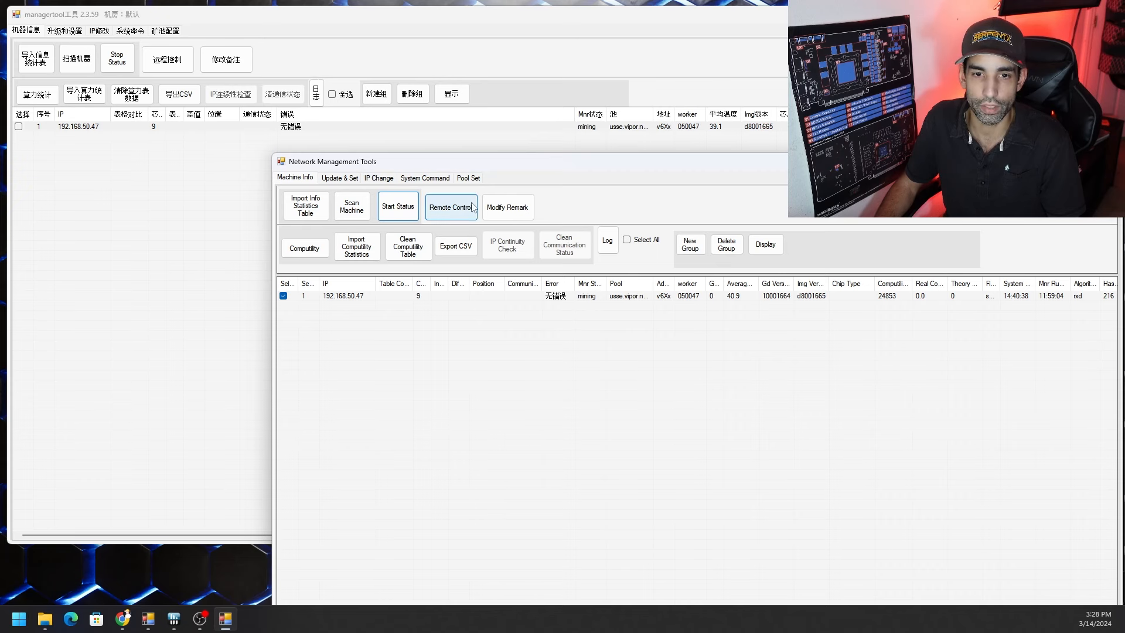
{"action": "left_click", "coordinate": [468, 177]}
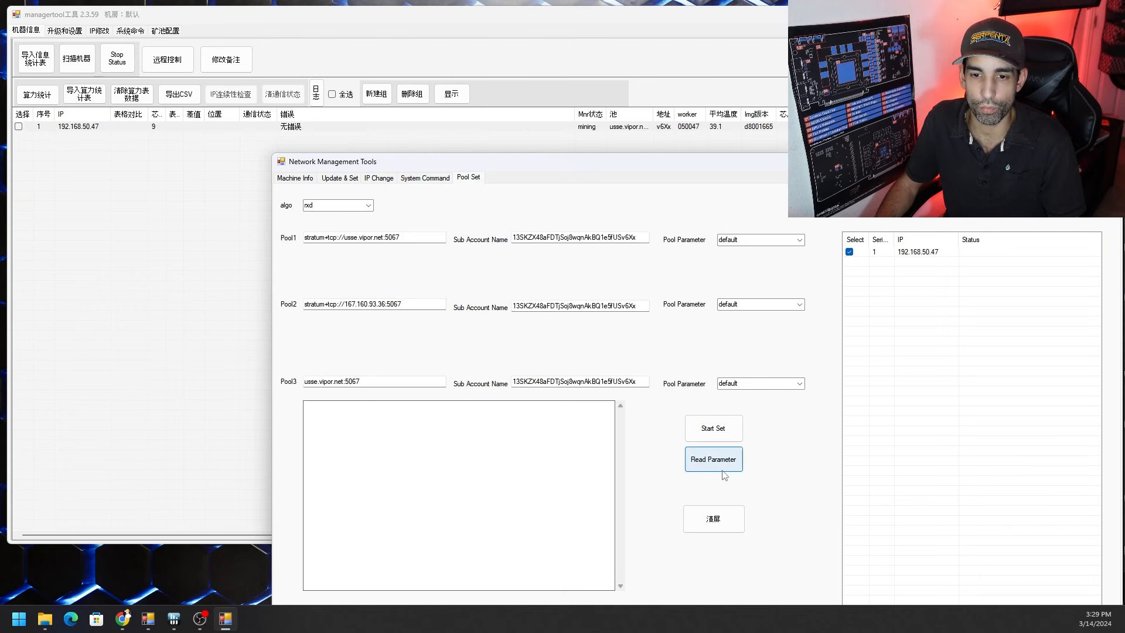
Read back the miner's rxd pool parameters, then set the algorithm to alep(ALPH).
{"action": "left_click", "coordinate": [713, 459]}
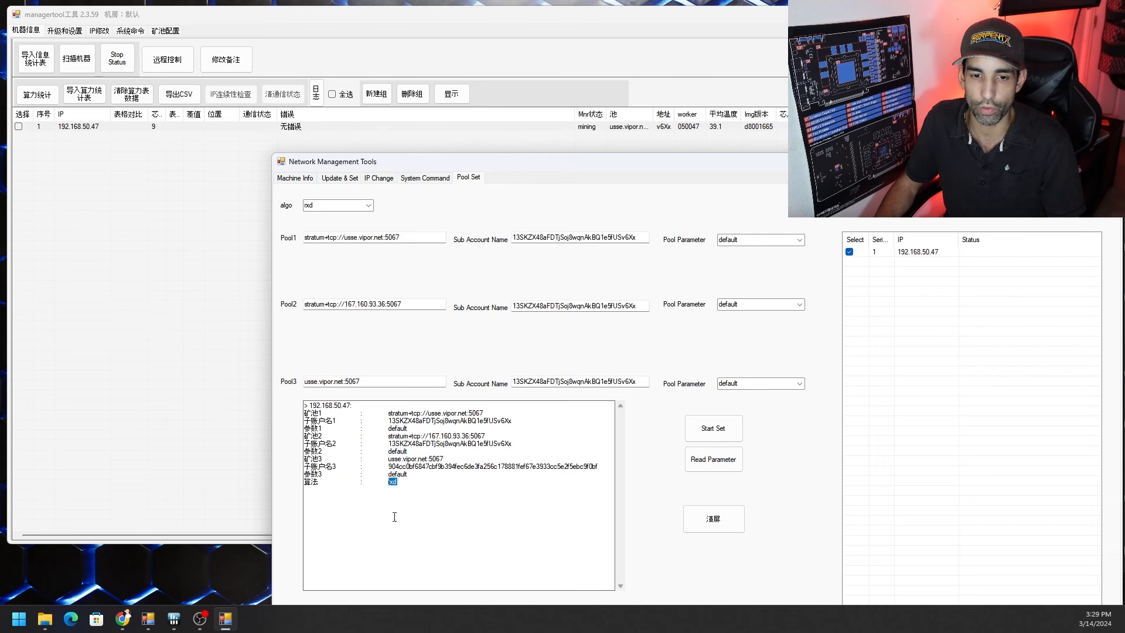
{"action": "mouse_move", "coordinate": [609, 360]}
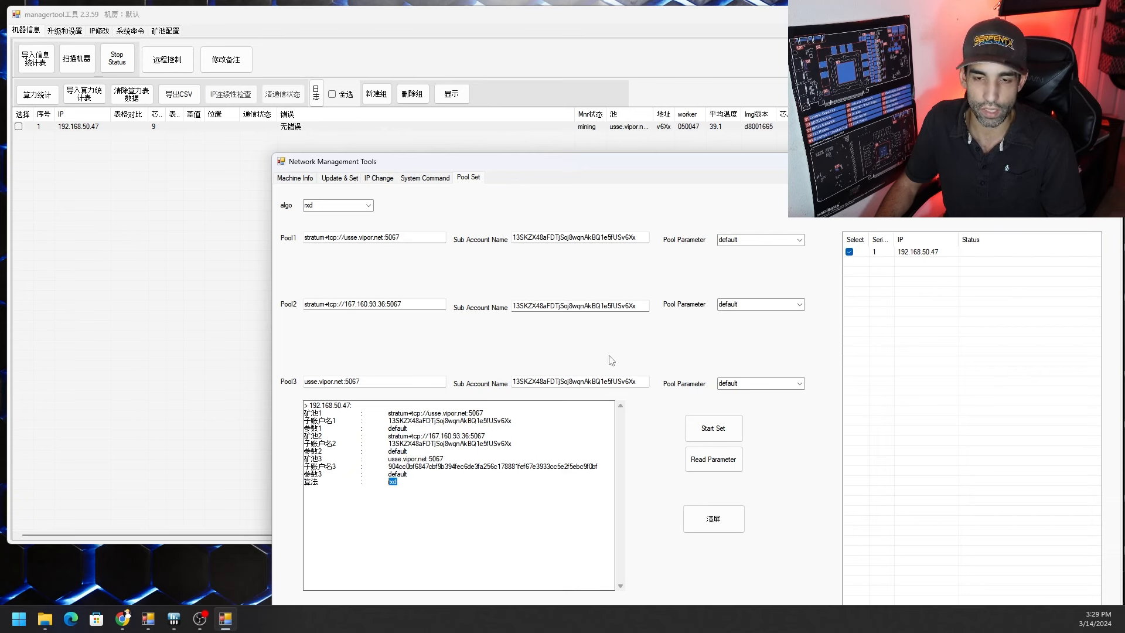
{"action": "mouse_move", "coordinate": [493, 369]}
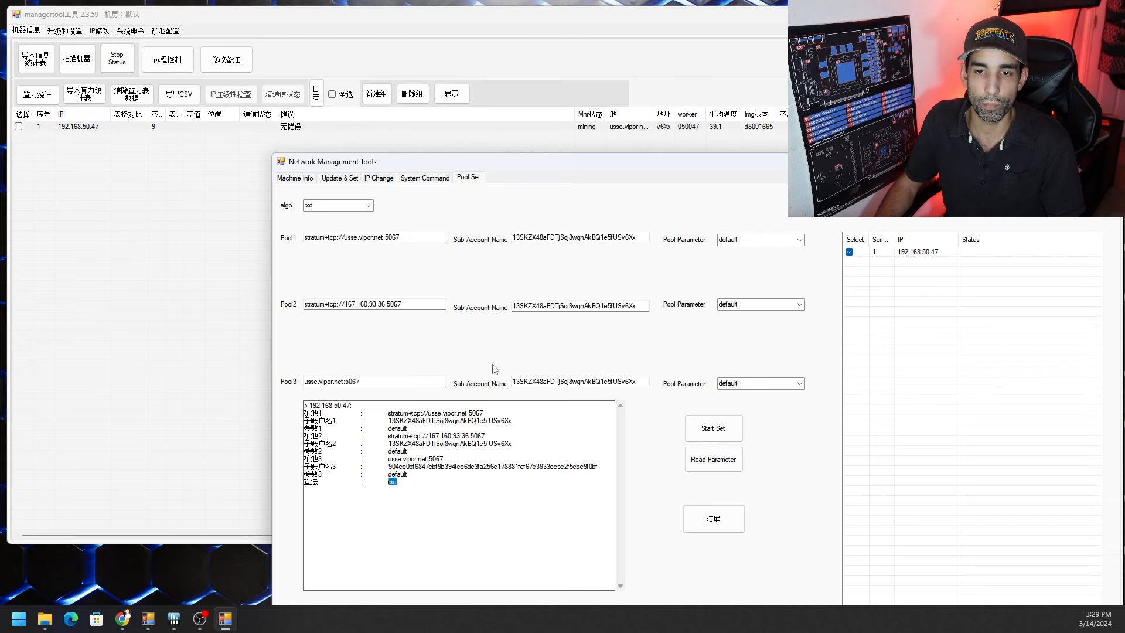
{"action": "left_click", "coordinate": [368, 205]}
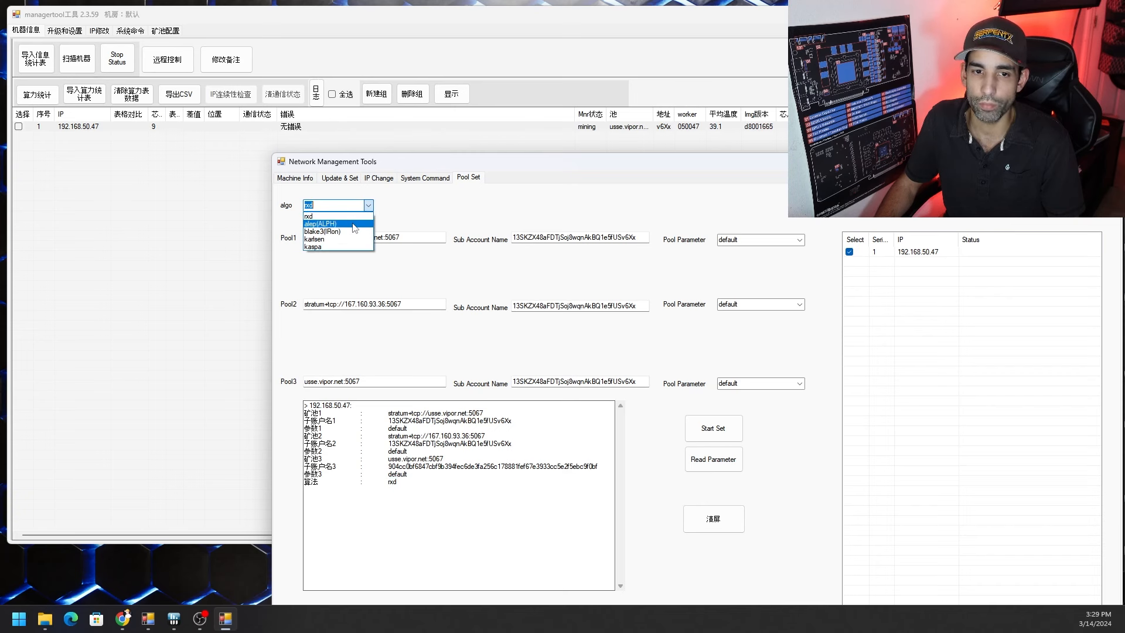
{"action": "left_click", "coordinate": [320, 224]}
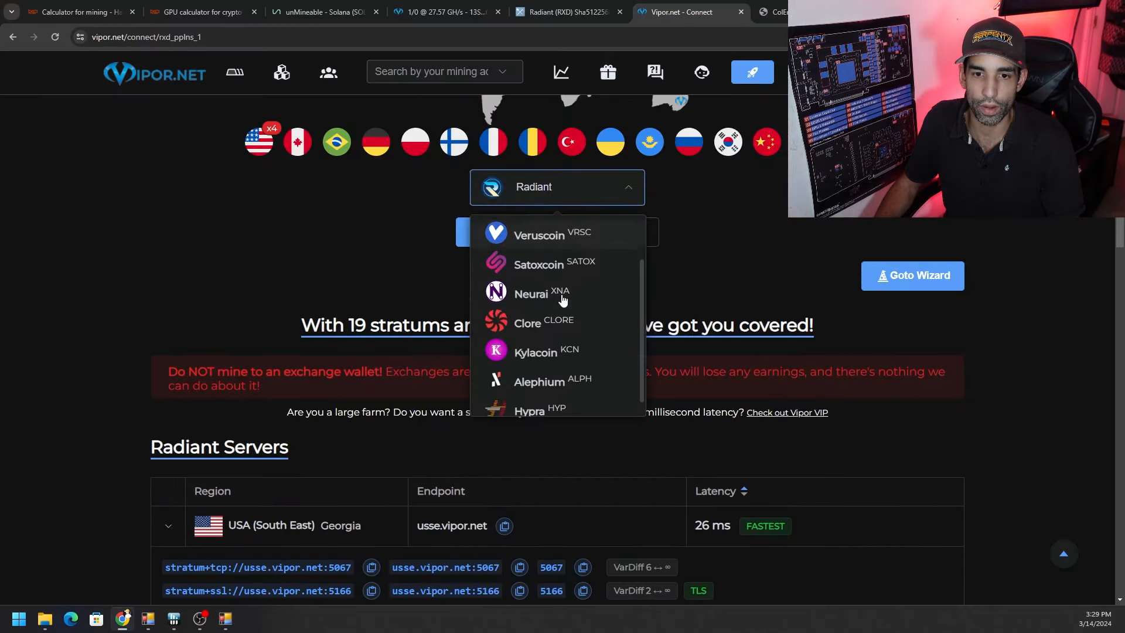
Show Vipor.net's Alephium servers and copy stratum+tcp://usse.vipor.net:5050.
{"action": "left_click", "coordinate": [552, 381]}
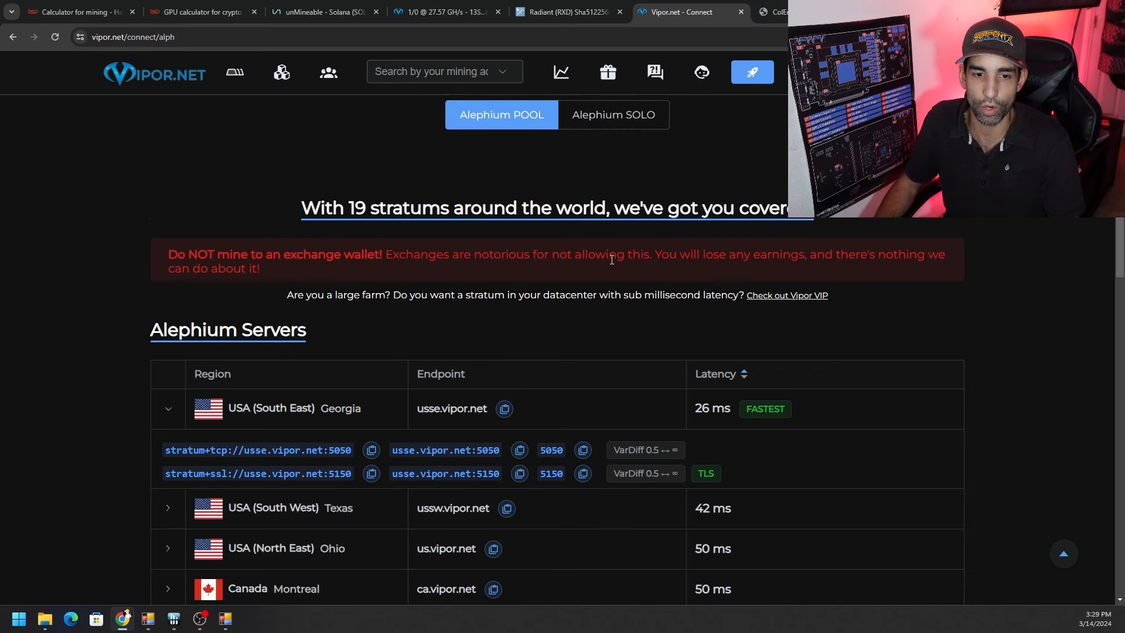
{"action": "scroll", "scroll_direction": "down", "scroll_amount": 3}
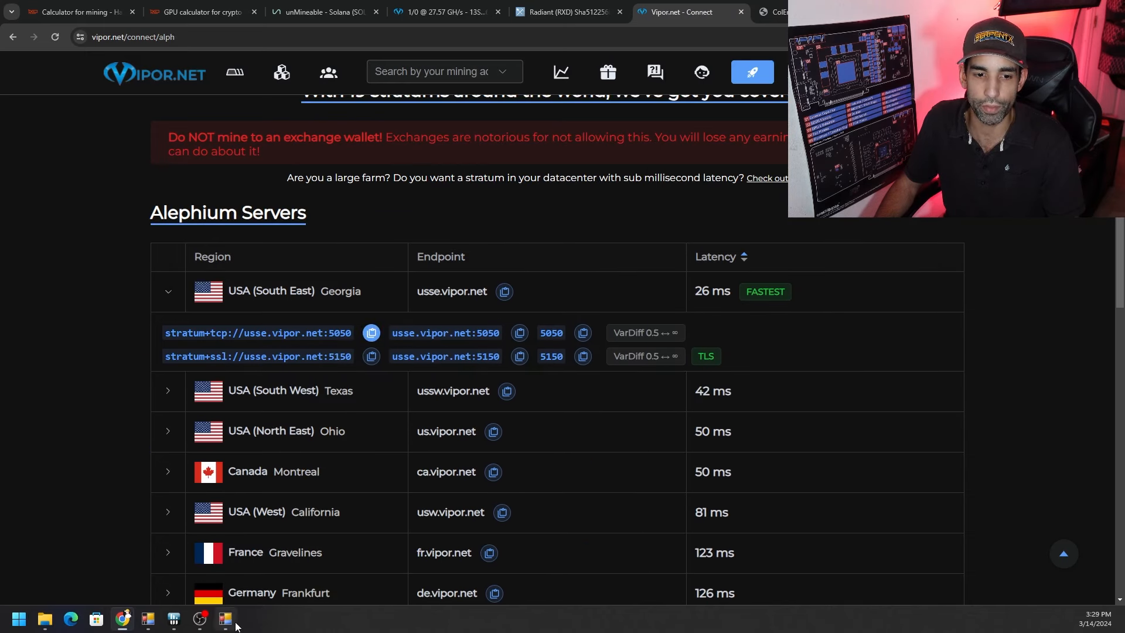
{"action": "left_click", "coordinate": [225, 617]}
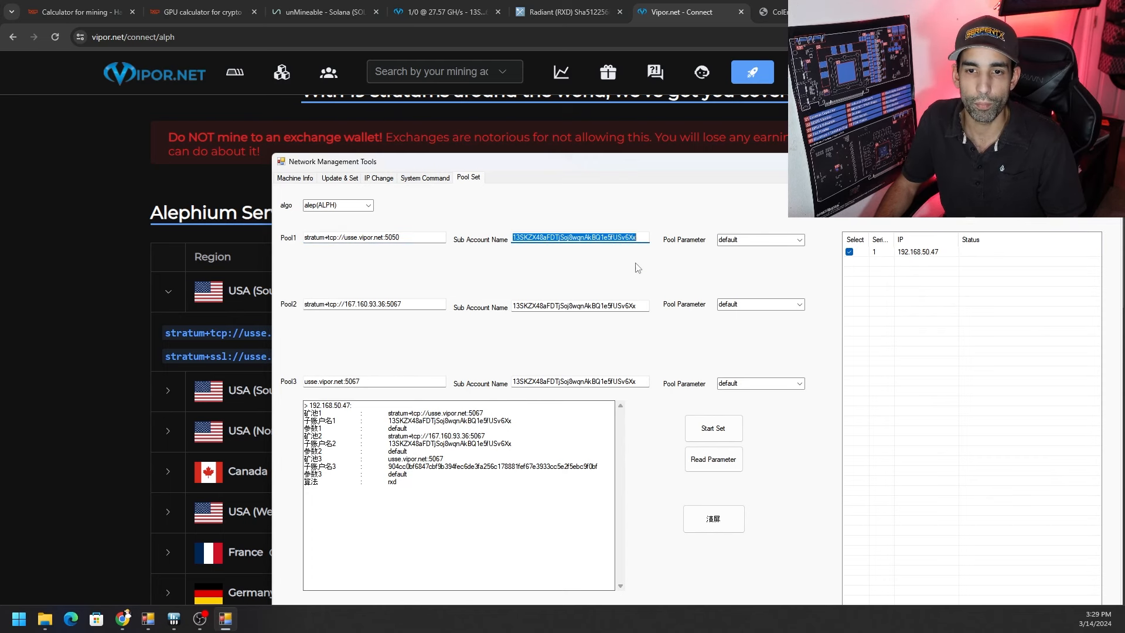
Change the pool addresses from port 5067 to 5050, with Pool1 at usse.vipor.net:5050.
{"action": "left_click", "coordinate": [757, 240]}
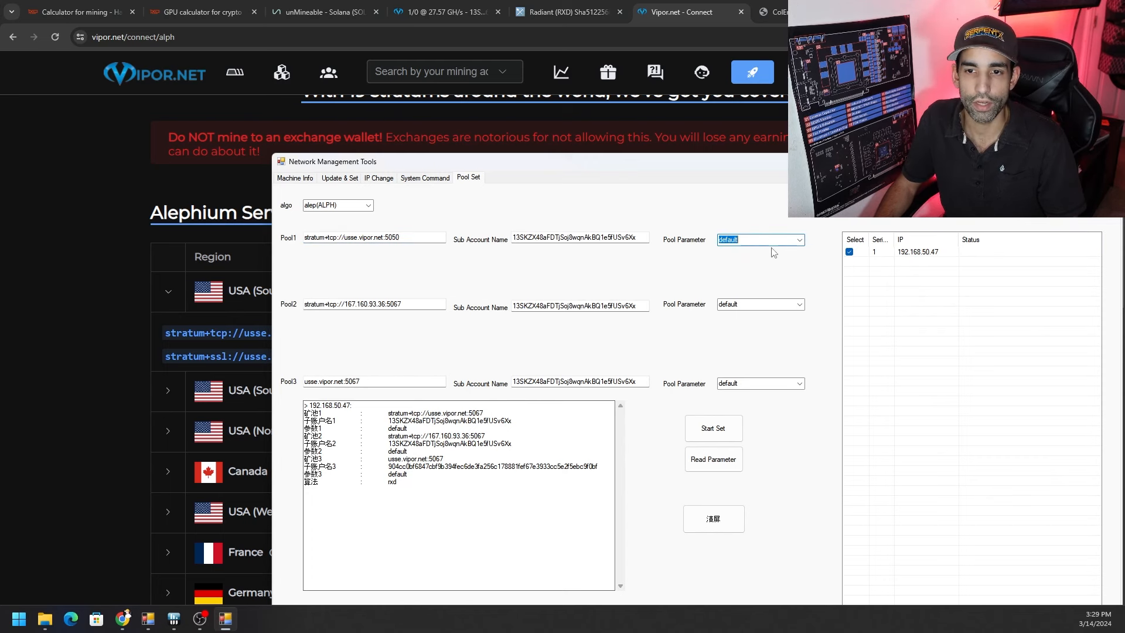
{"action": "left_click", "coordinate": [799, 239]}
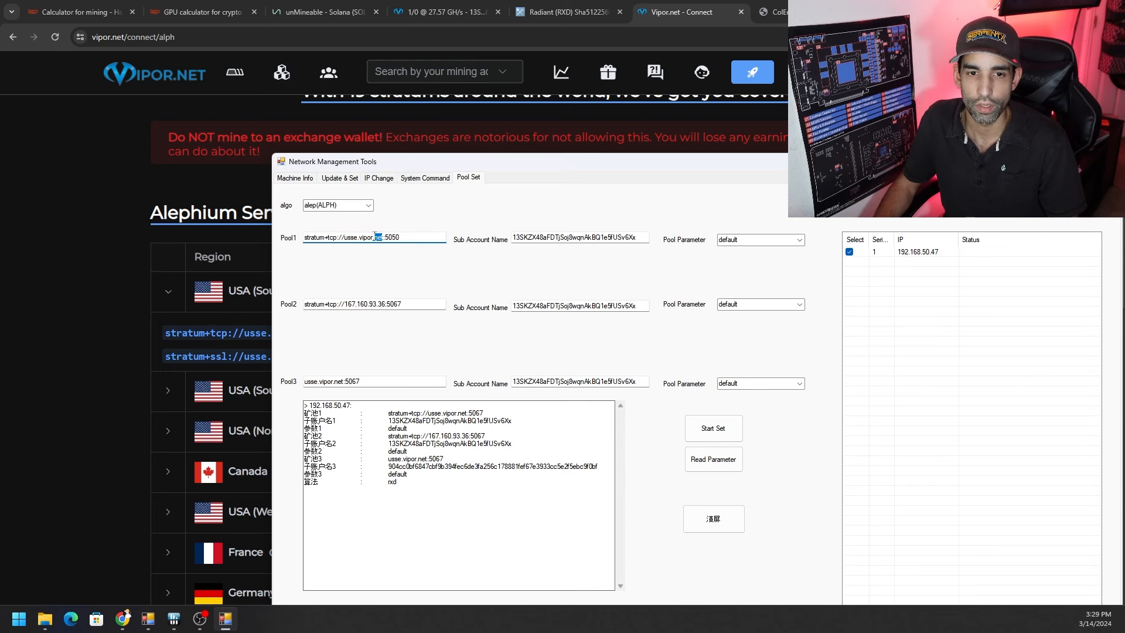
{"action": "double_click", "coordinate": [365, 236]}
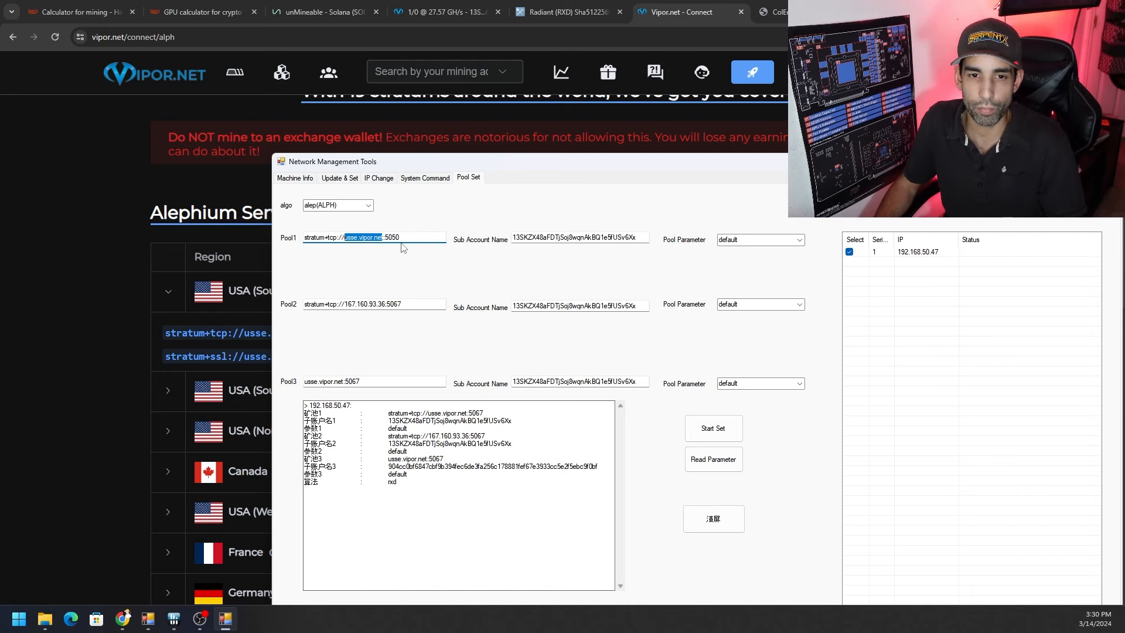
{"action": "double_click", "coordinate": [395, 304]}
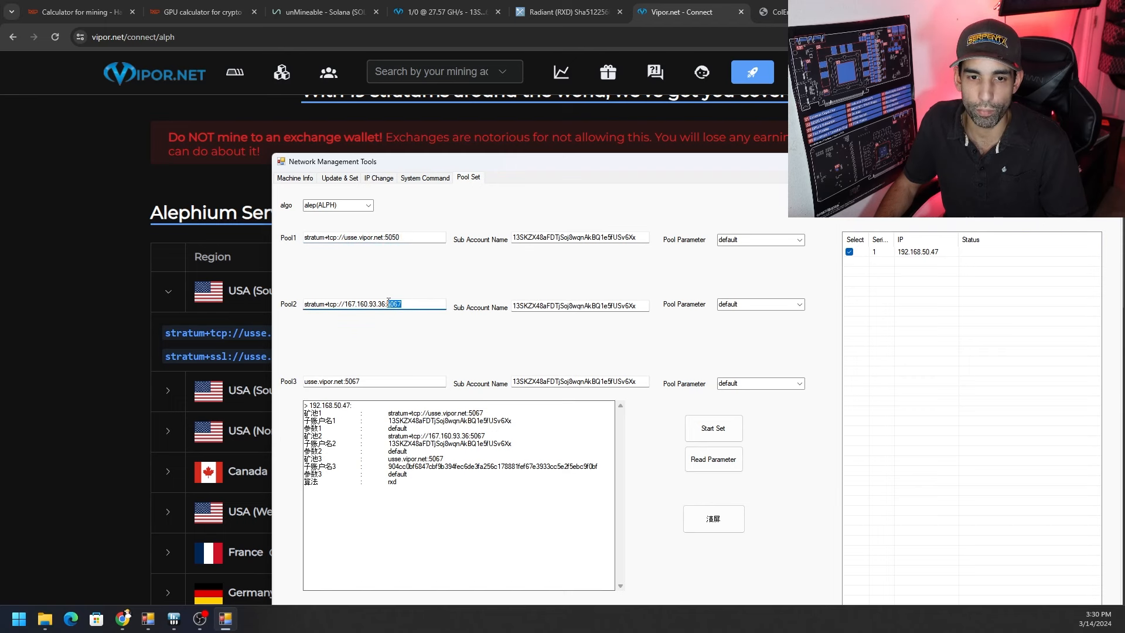
{"action": "left_click", "coordinate": [355, 381]}
{"action": "type", "text": "50"}
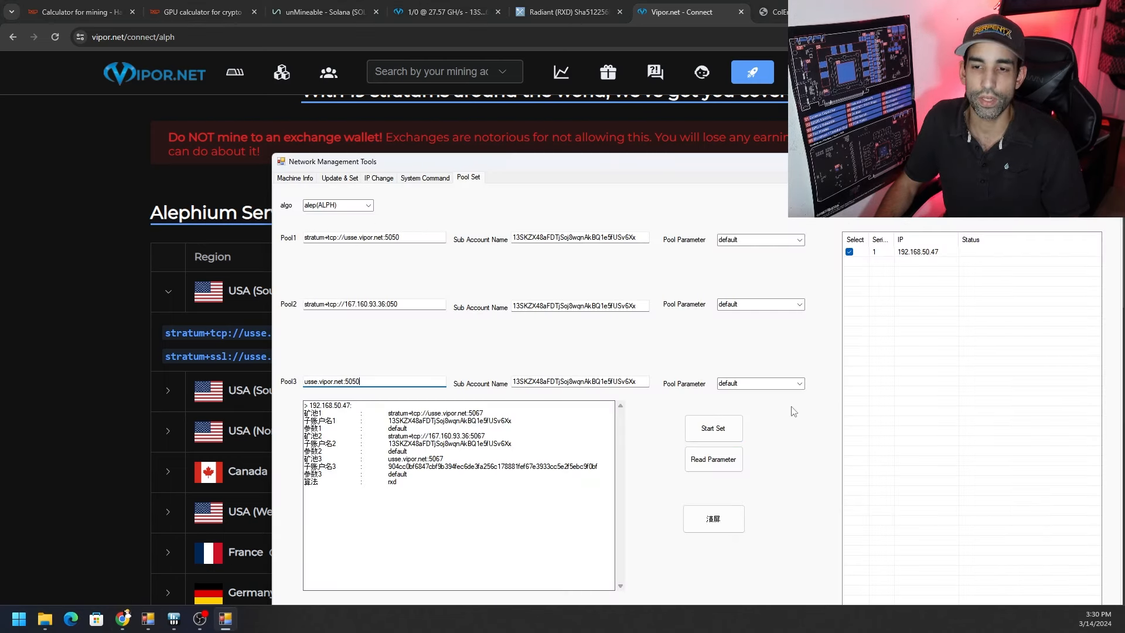
{"action": "mouse_move", "coordinate": [432, 188]}
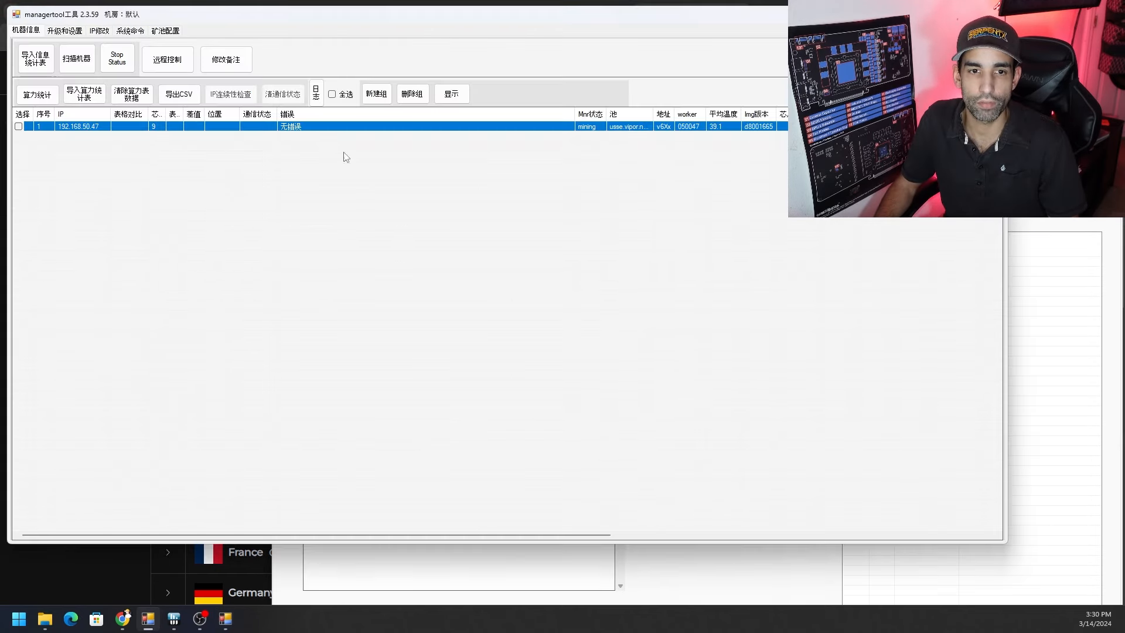
Bring managertool forward and select the miner mining on Vipor.
{"action": "left_click", "coordinate": [712, 459]}
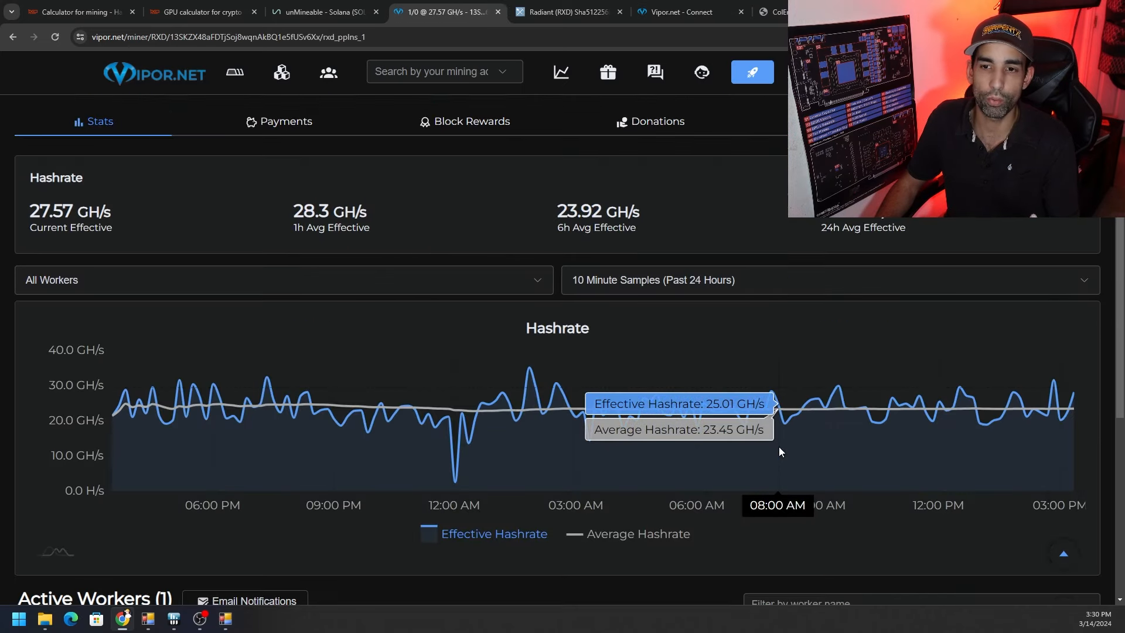
Scroll Vipor.net's Radiant hashrate chart (27.57 GH/s current), then return to the K10 tool.
{"action": "scroll", "scroll_direction": "down", "scroll_amount": 3}
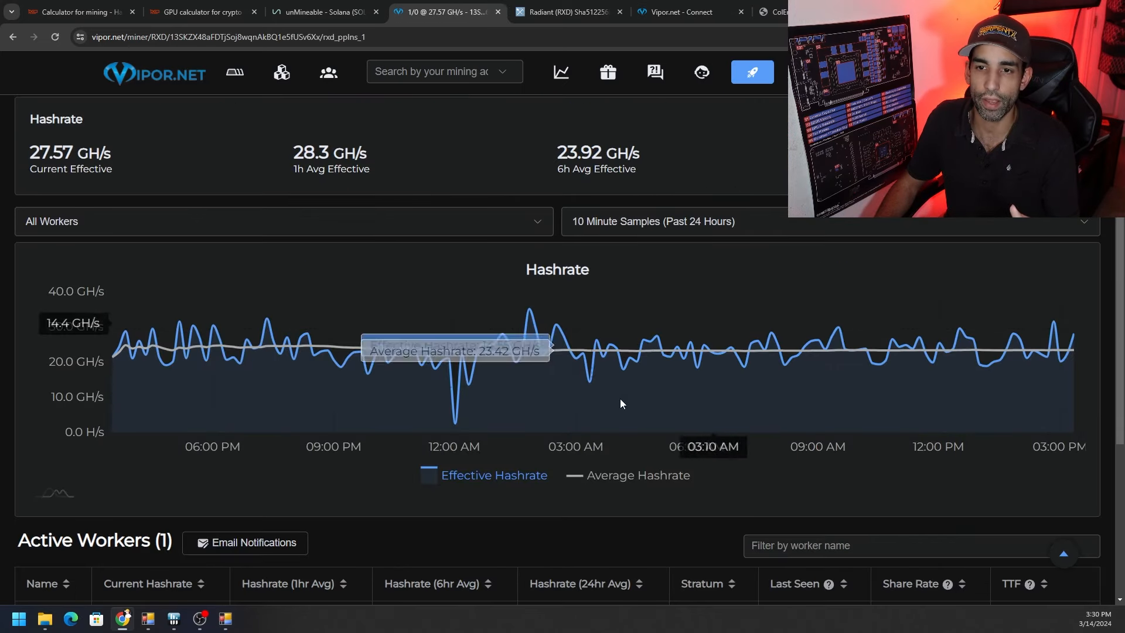
{"action": "mouse_move", "coordinate": [833, 402]}
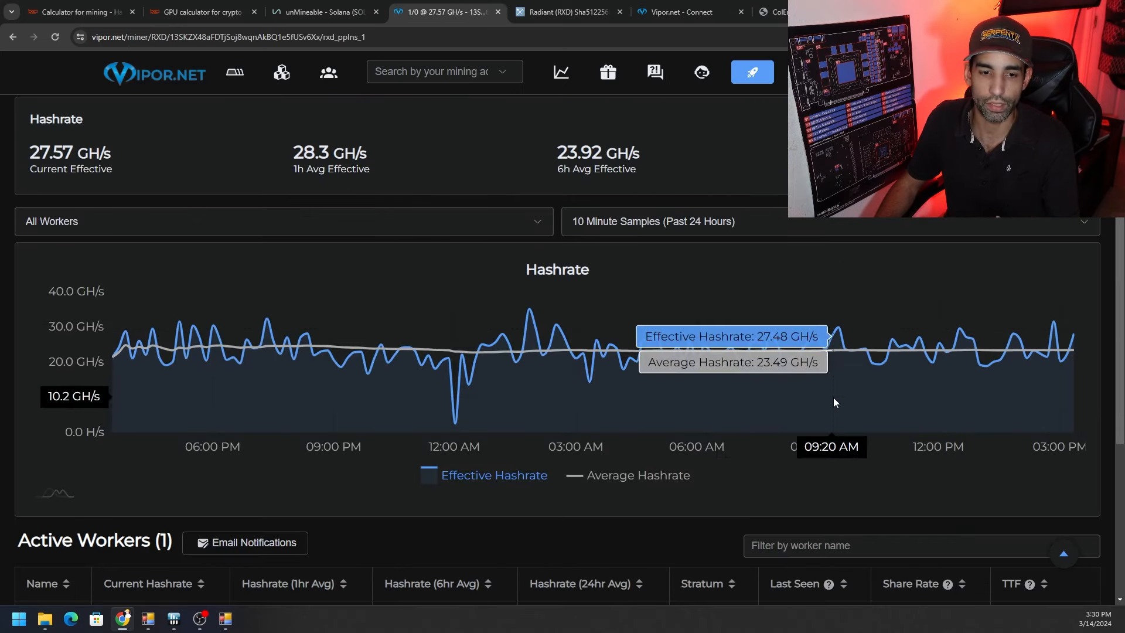
{"action": "left_click", "coordinate": [225, 618]}
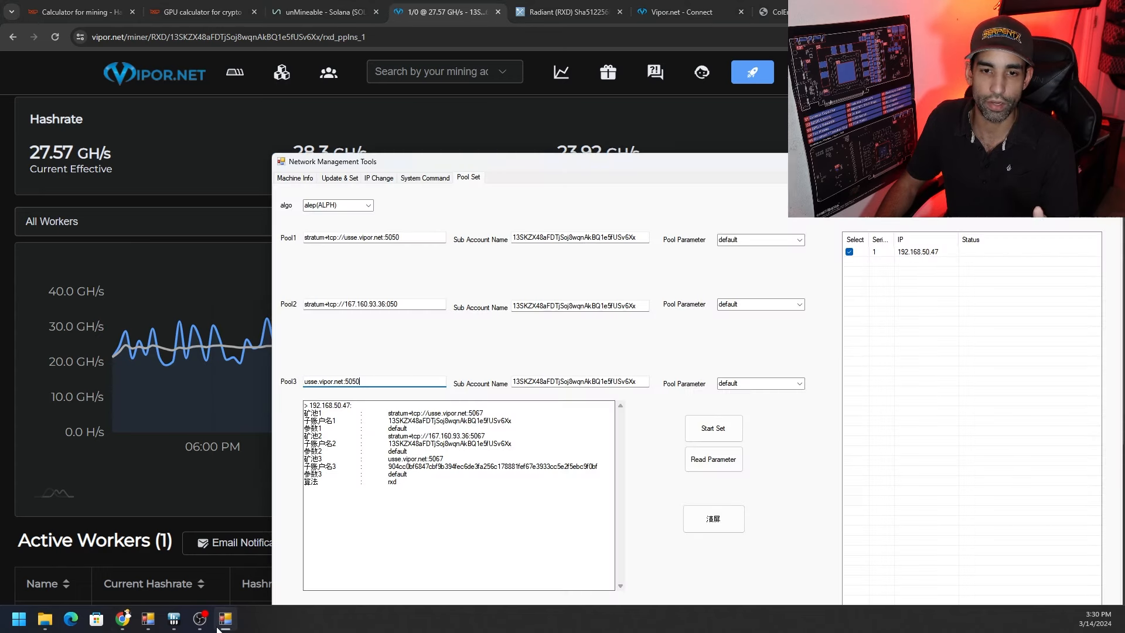